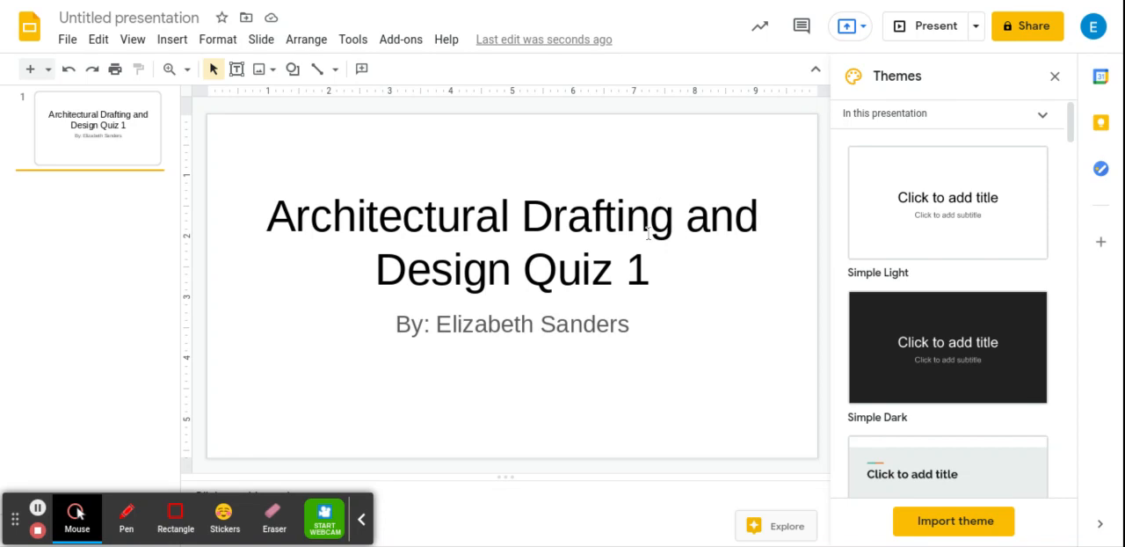
pyautogui.moveTo(607, 312)
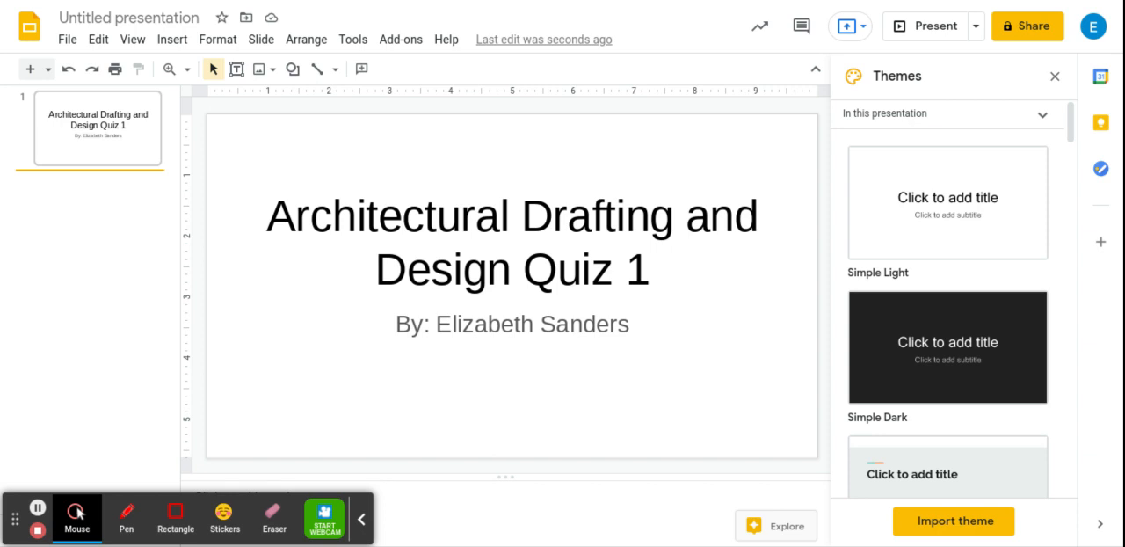
pyautogui.moveTo(138, 217)
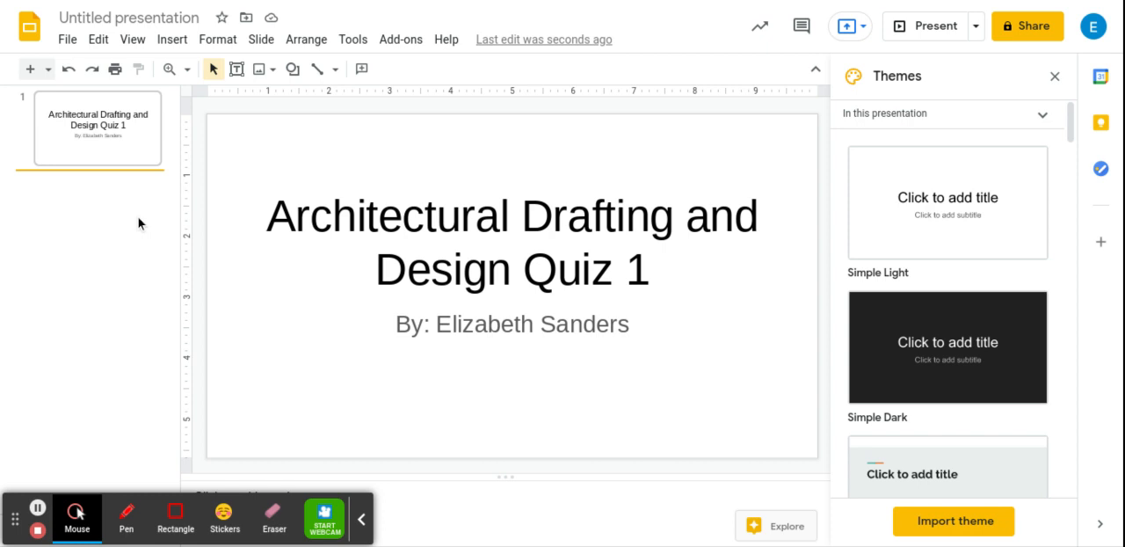
pyautogui.moveTo(140, 191)
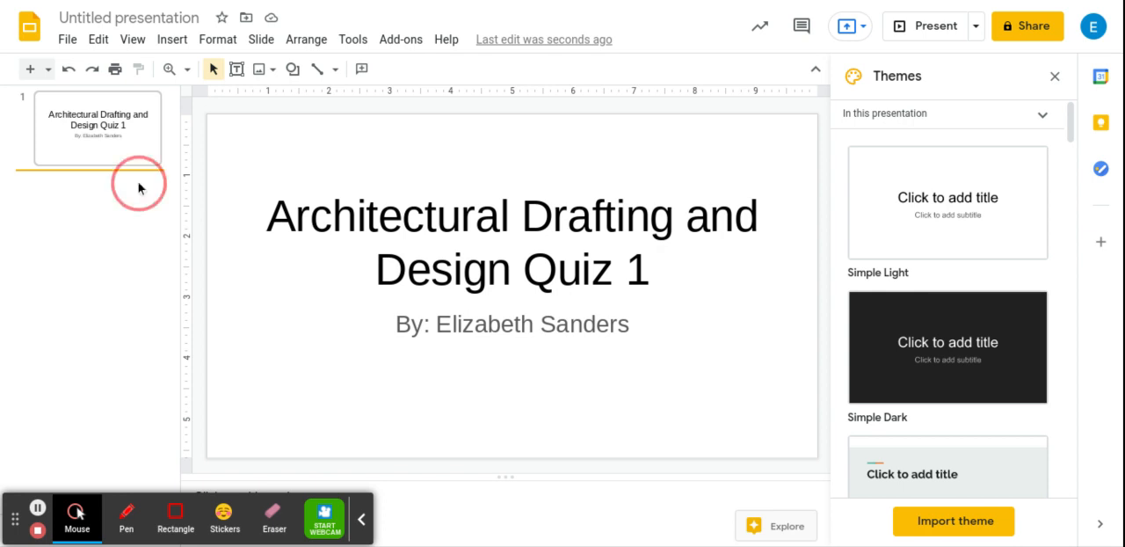
# Add a new slide titled 'What does CADD stand for?' after the title slide.
pyautogui.rightClick(138, 183)
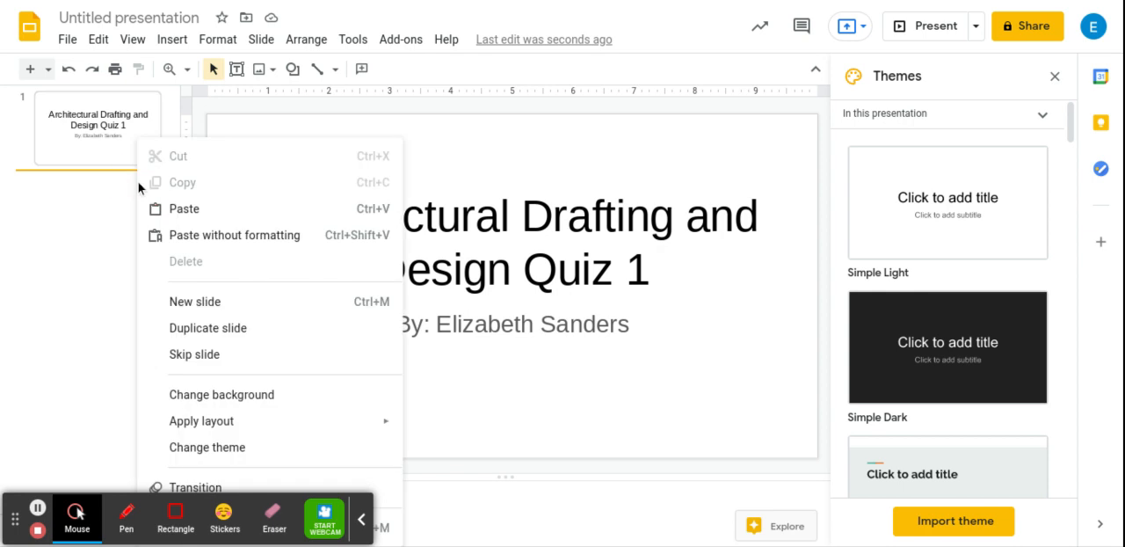
pyautogui.moveTo(195, 302)
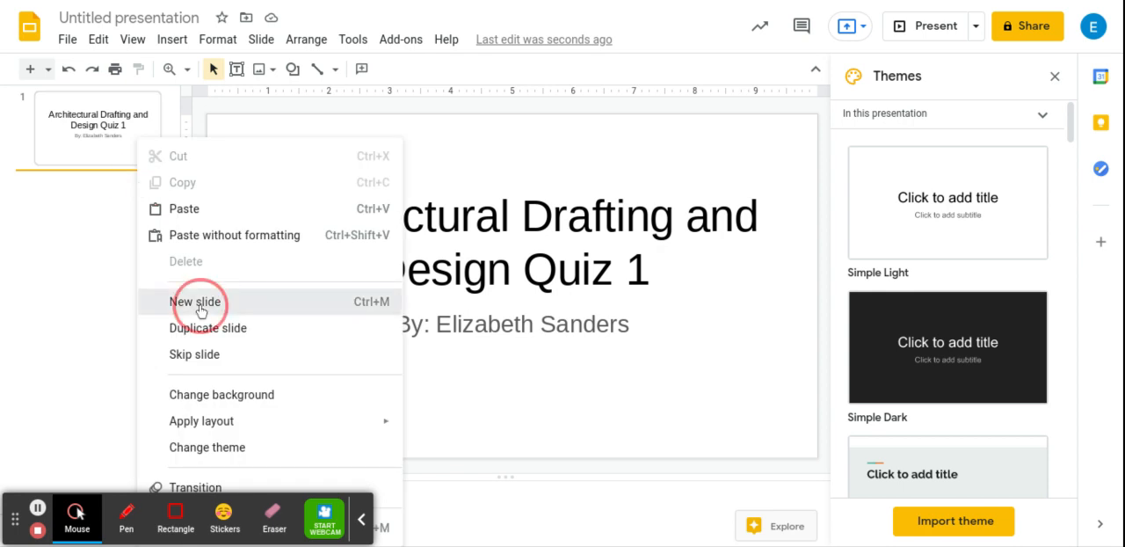
pyautogui.click(195, 301)
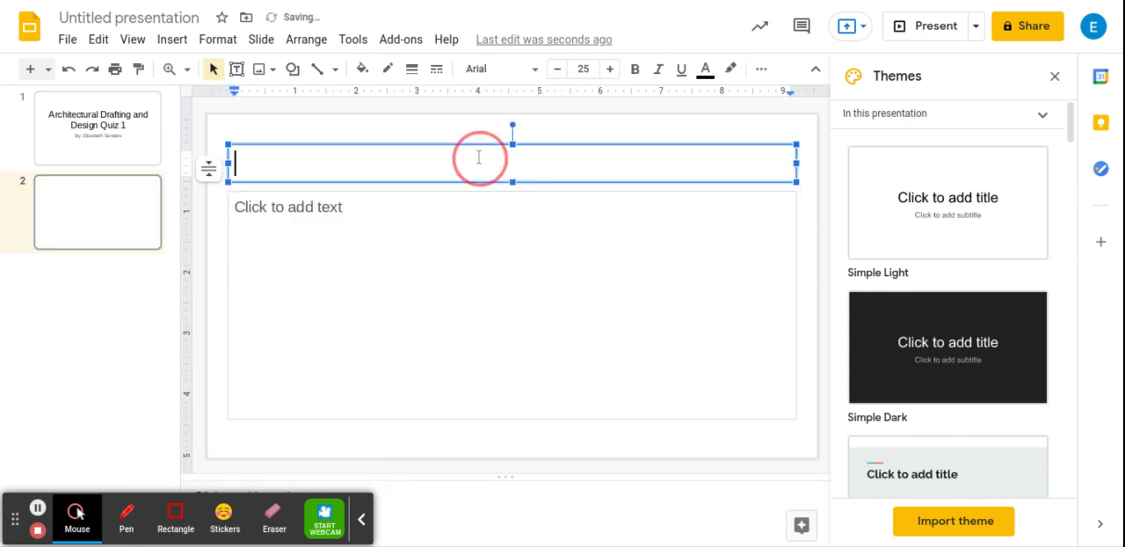
pyautogui.write('What does')
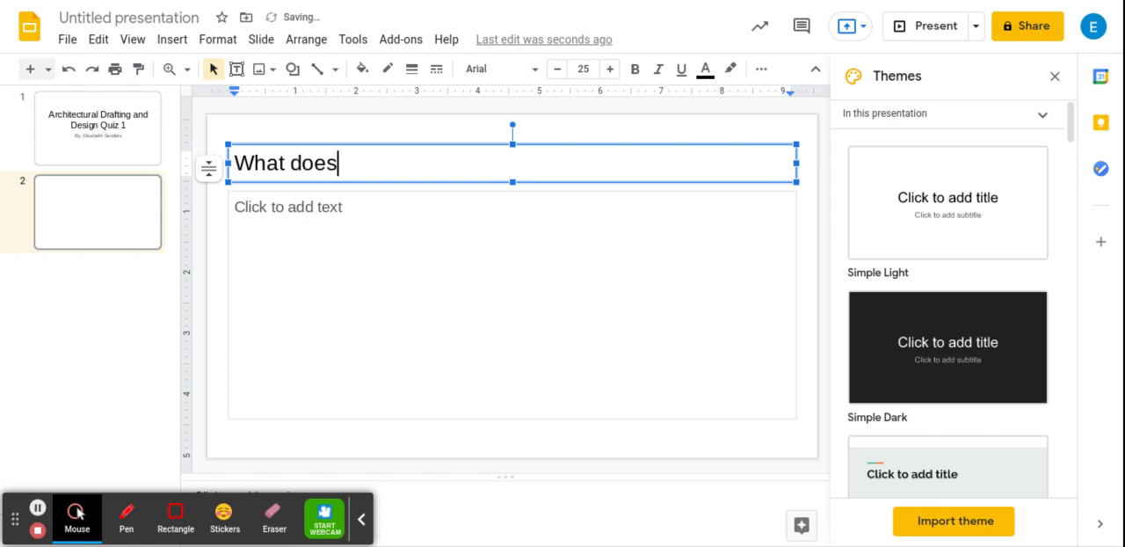
pyautogui.write('CADD s')
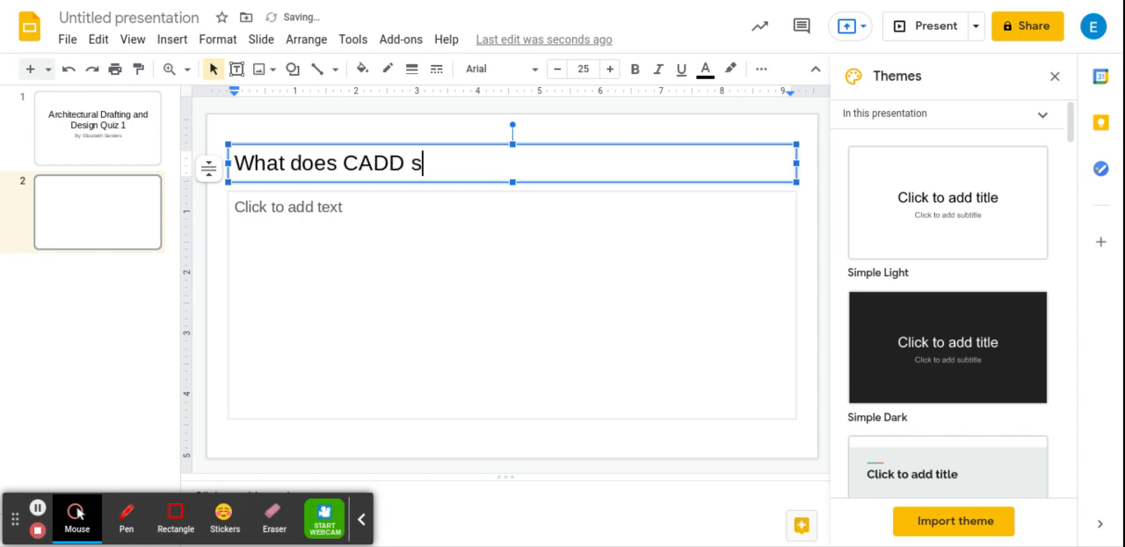
pyautogui.write('tand for?')
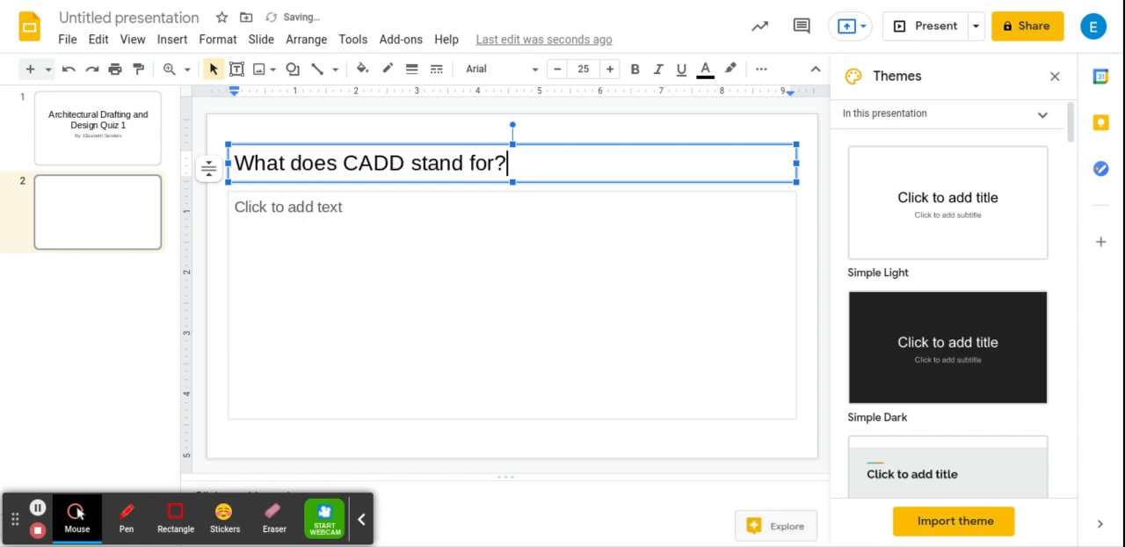
# List options Architecture, Computer Aided Drafting and Design, Revit, AutoCAD below the question.
pyautogui.click(512, 305)
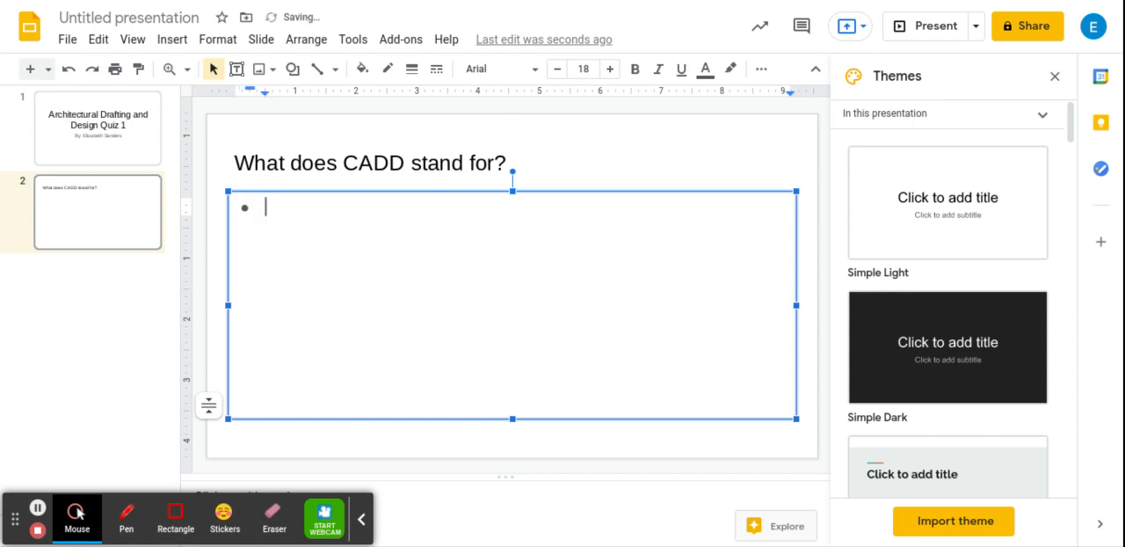
pyautogui.write('Ar')
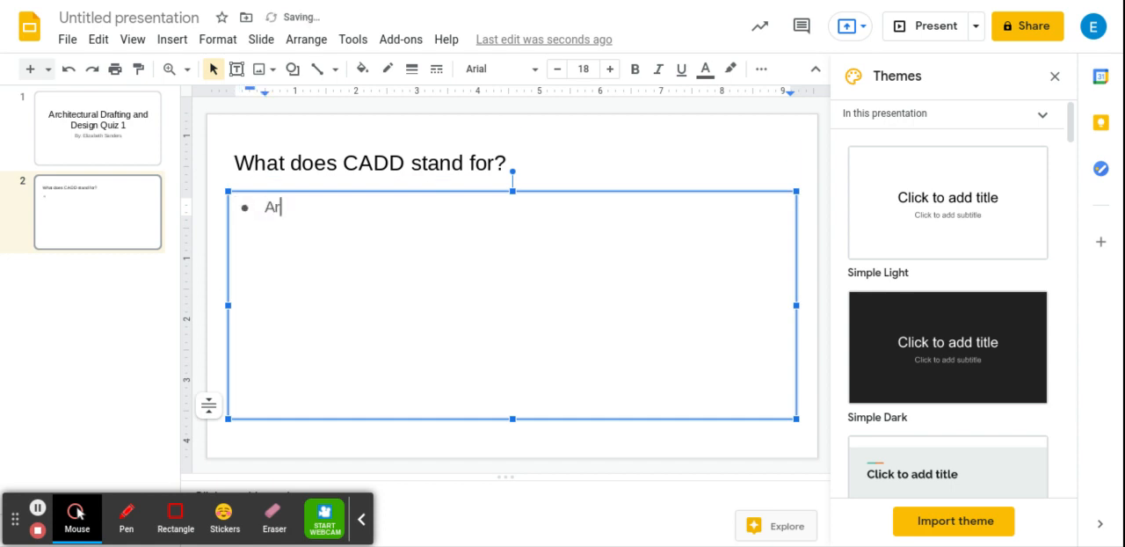
pyautogui.write('chitecture')
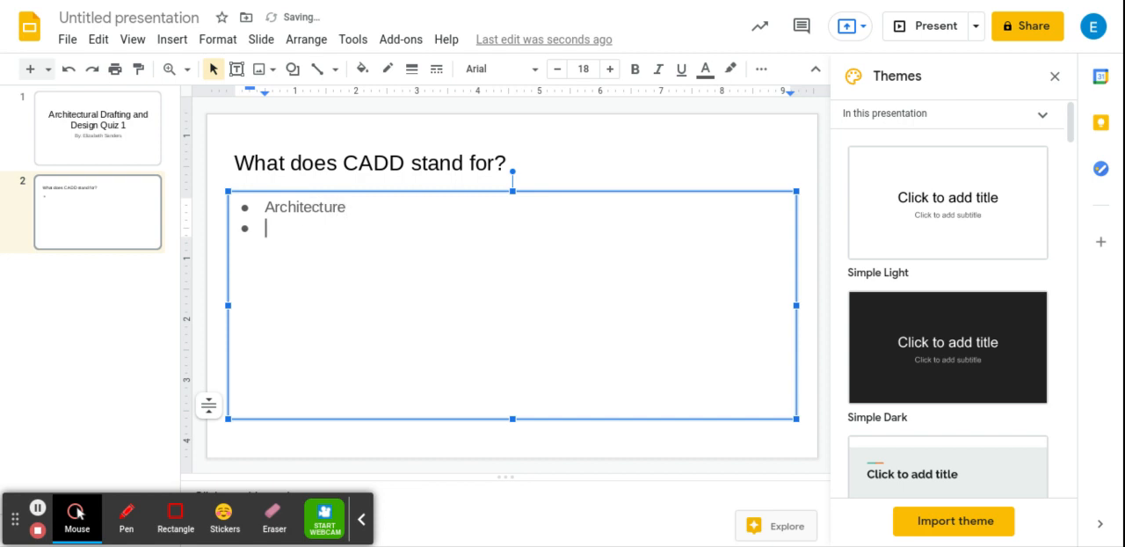
pyautogui.write('Computer Aided')
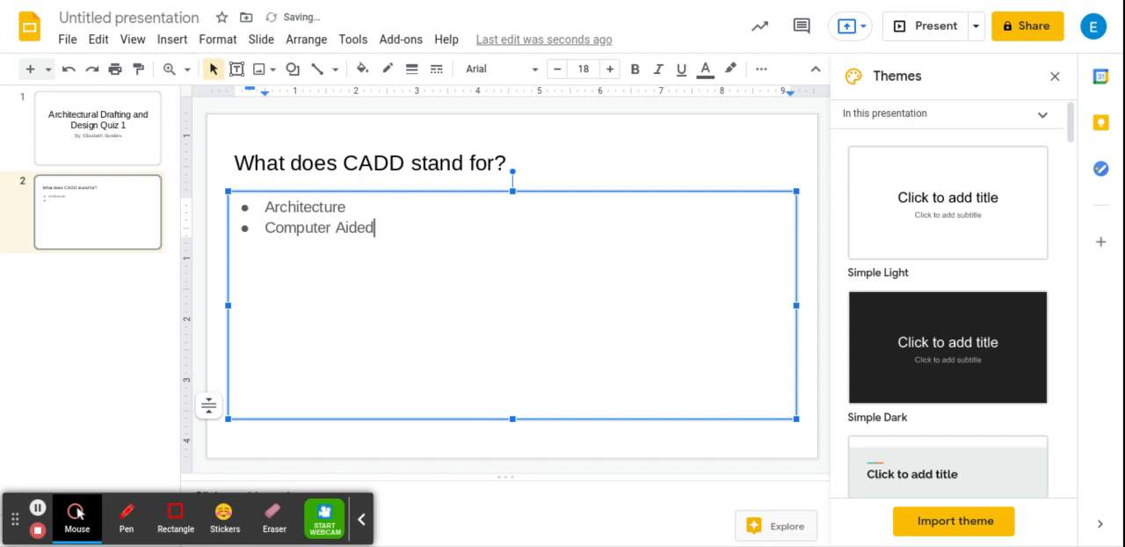
pyautogui.write('Drafting n')
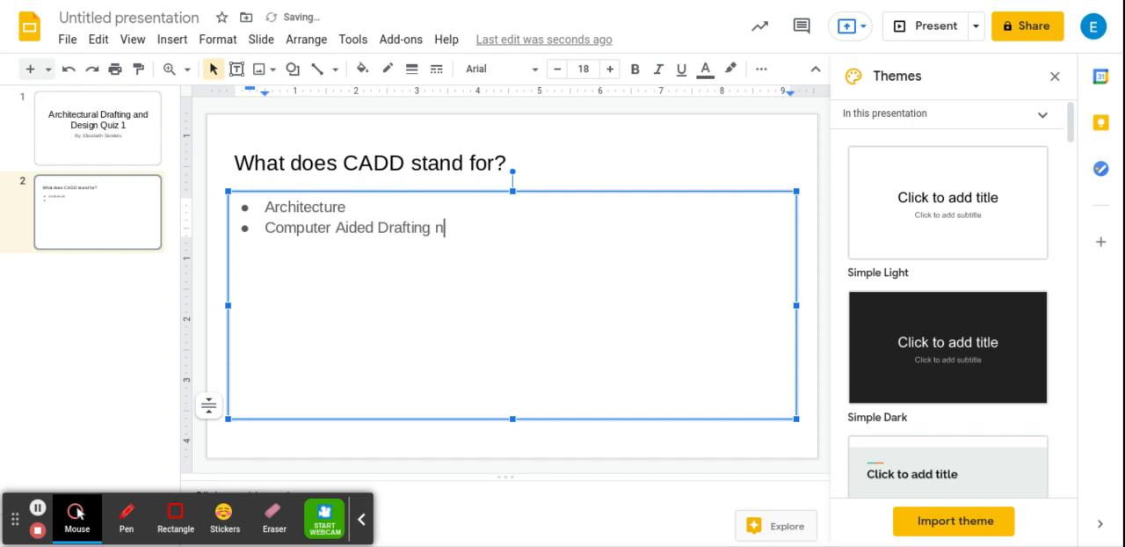
pyautogui.write('and Design')
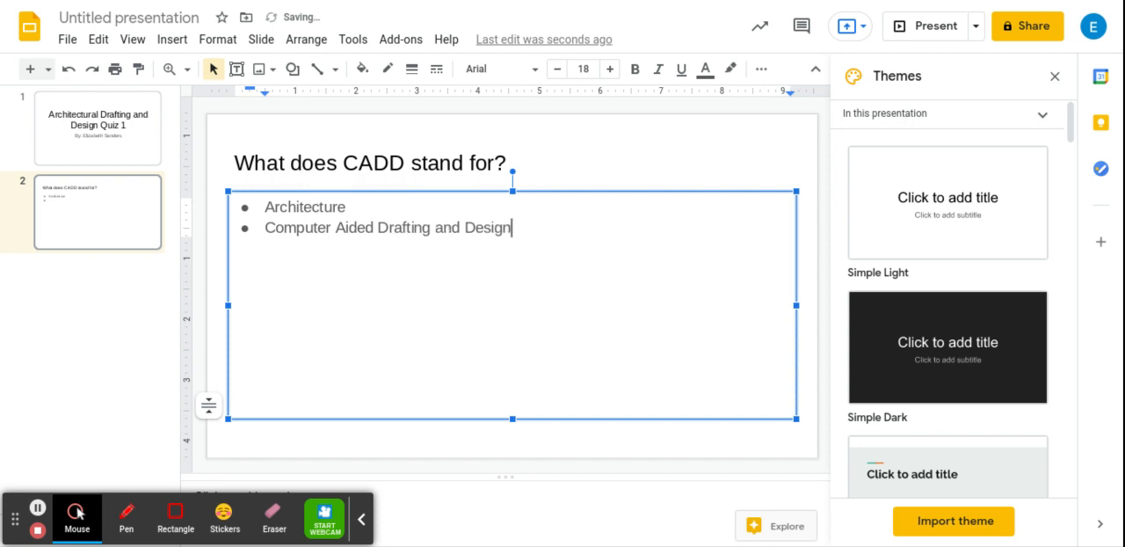
pyautogui.write('Revit')
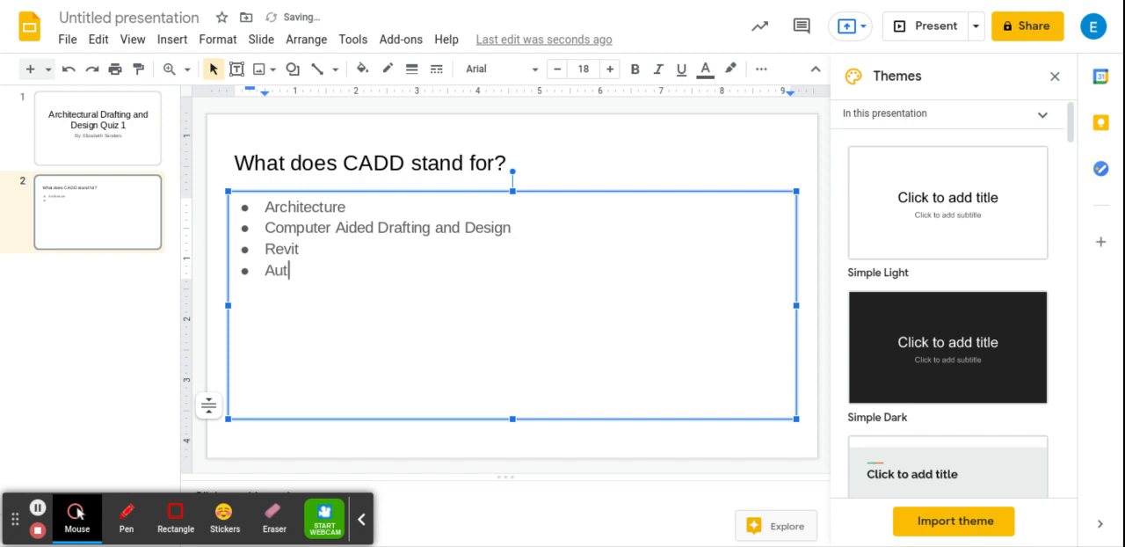
pyautogui.write('oCAD')
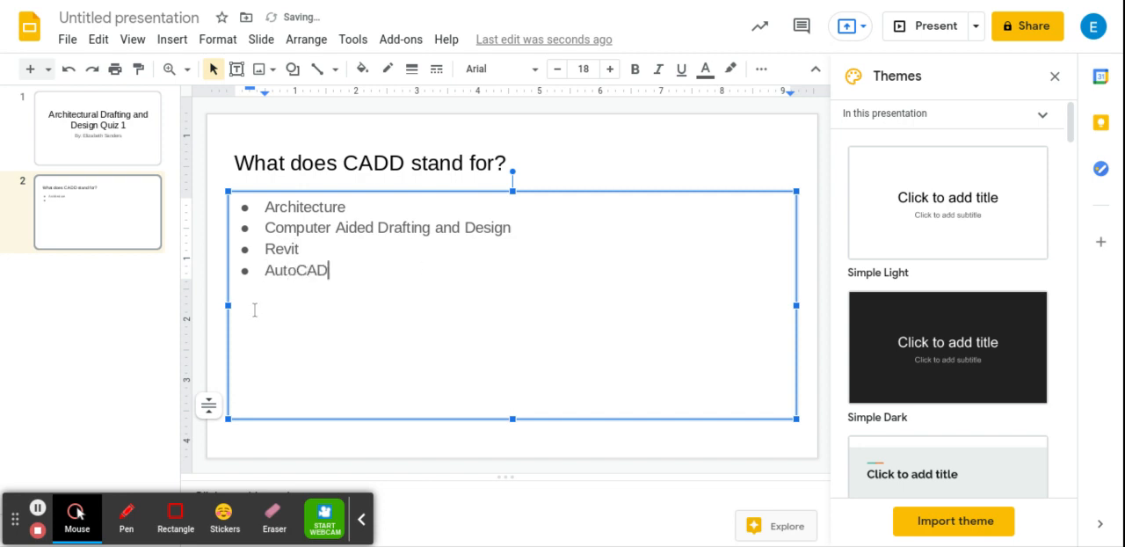
pyautogui.click(105, 319)
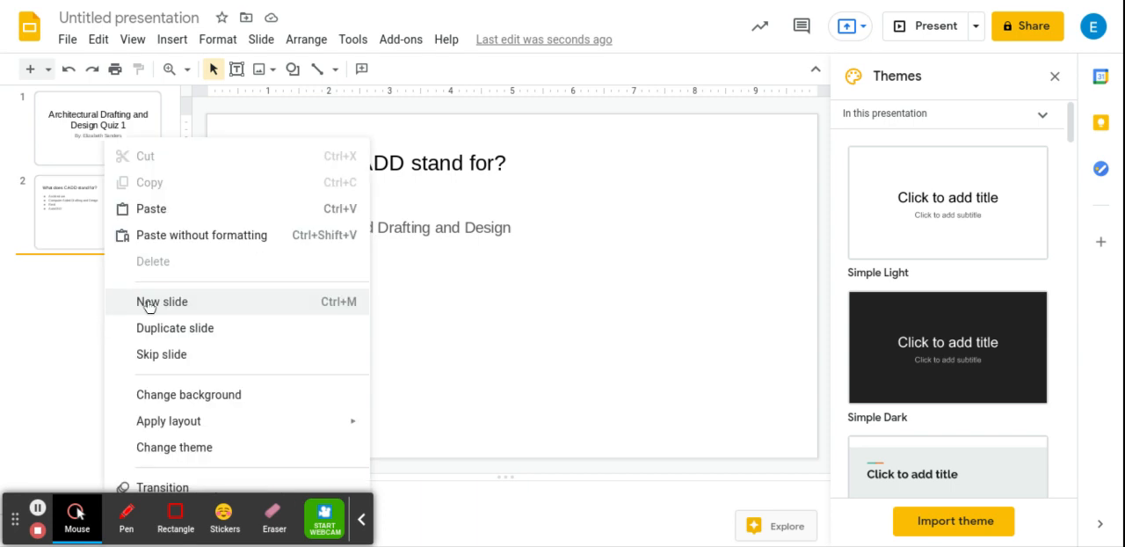
# Add slide 3 titled 'You got it!' with 'Continue ->' underneath.
pyautogui.click(162, 301)
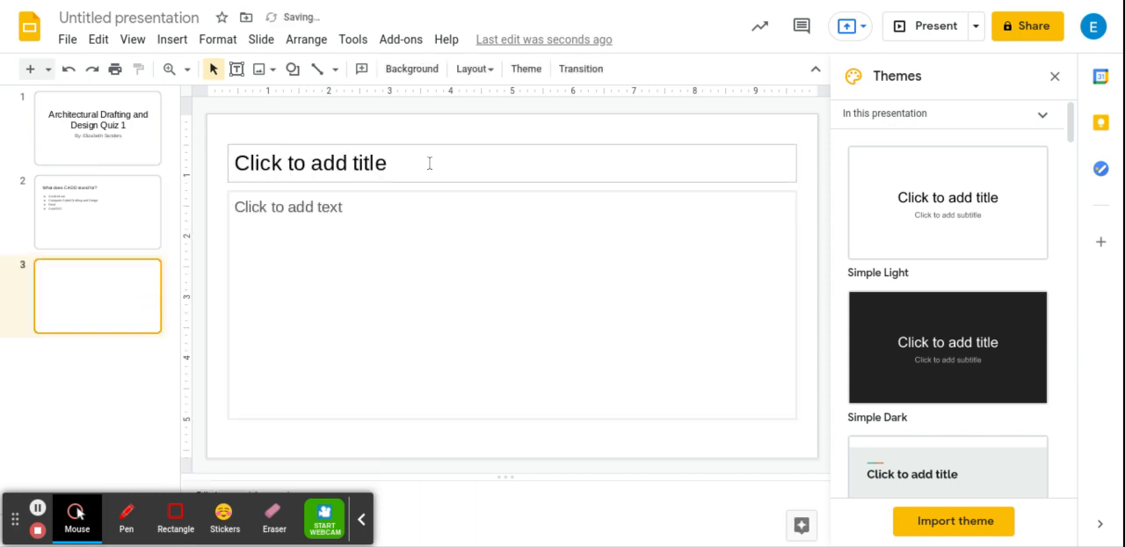
pyautogui.write('Yout')
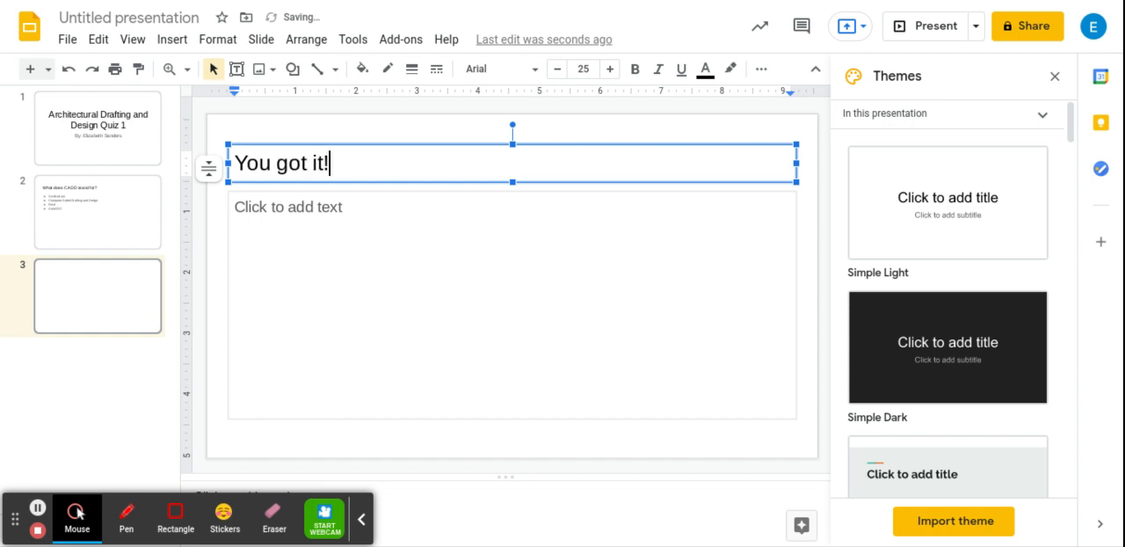
pyautogui.write('Continue!')
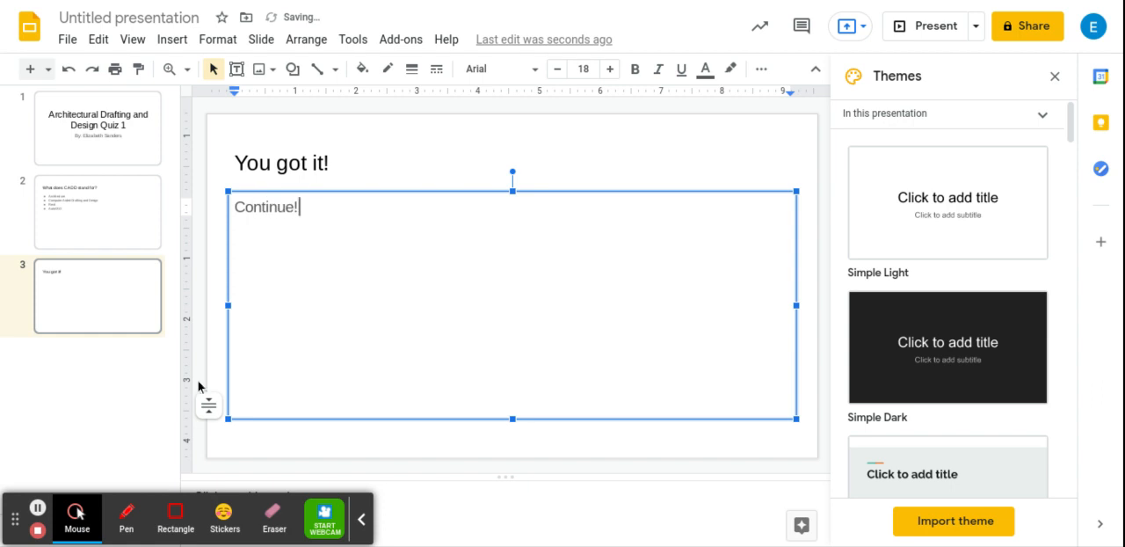
pyautogui.press('Backspace')
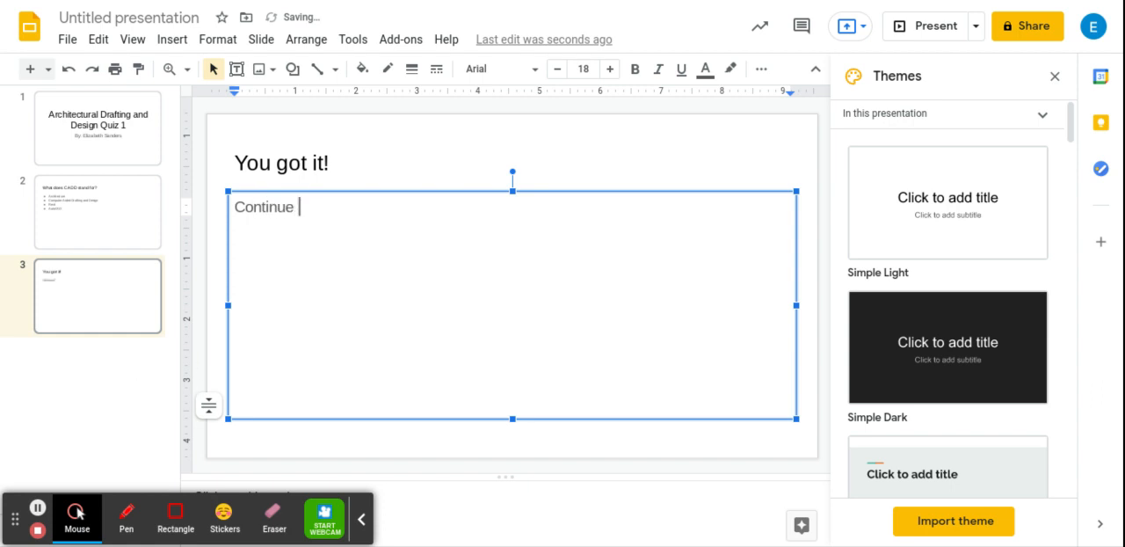
pyautogui.write('->')
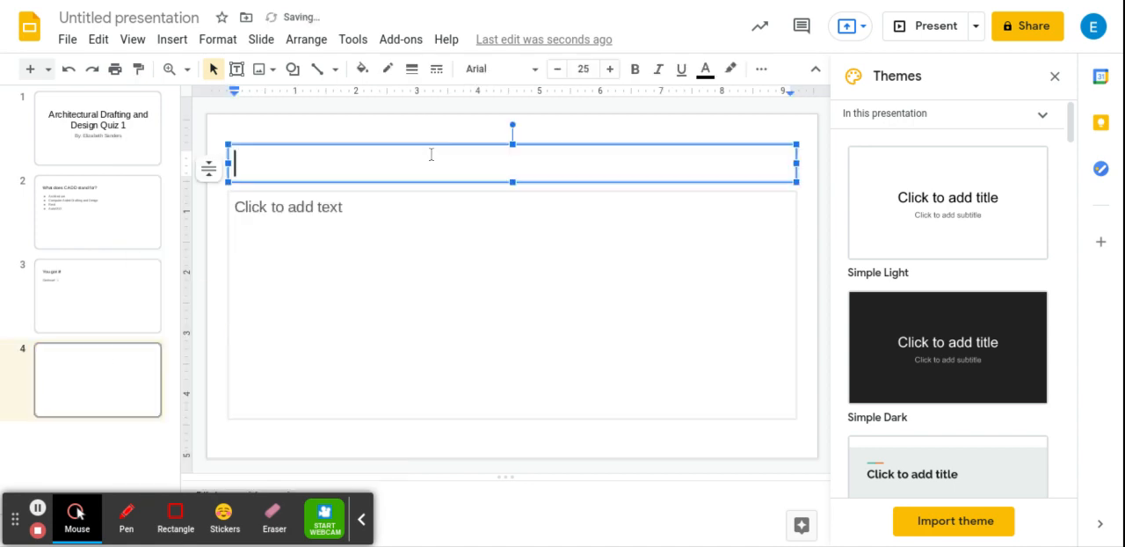
# Title slide 4 'Try again...' with 'Back to question <-' below, then return to slide 2.
pyautogui.write('Try aga')
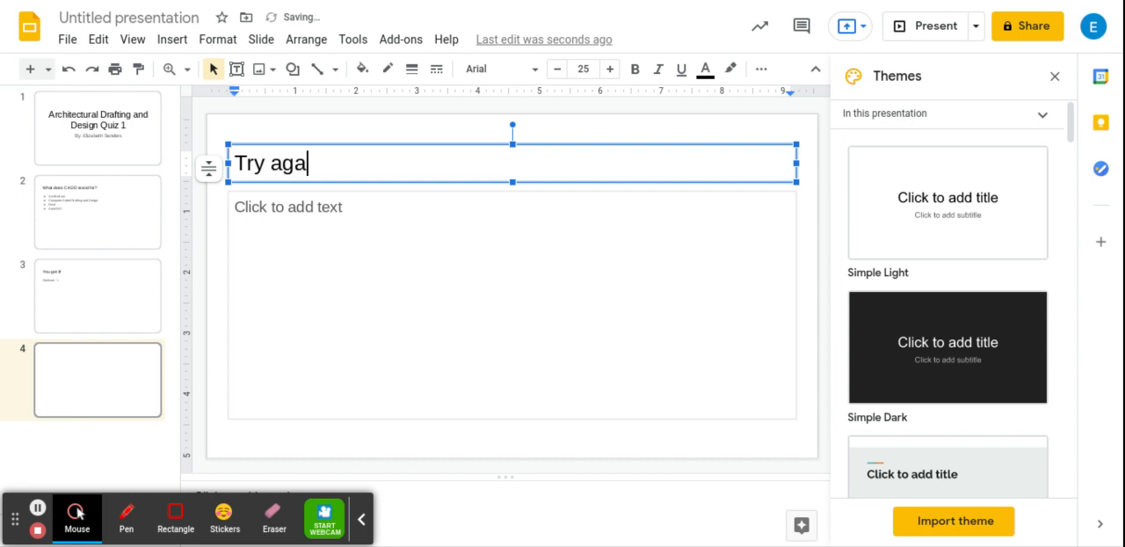
pyautogui.write('in...')
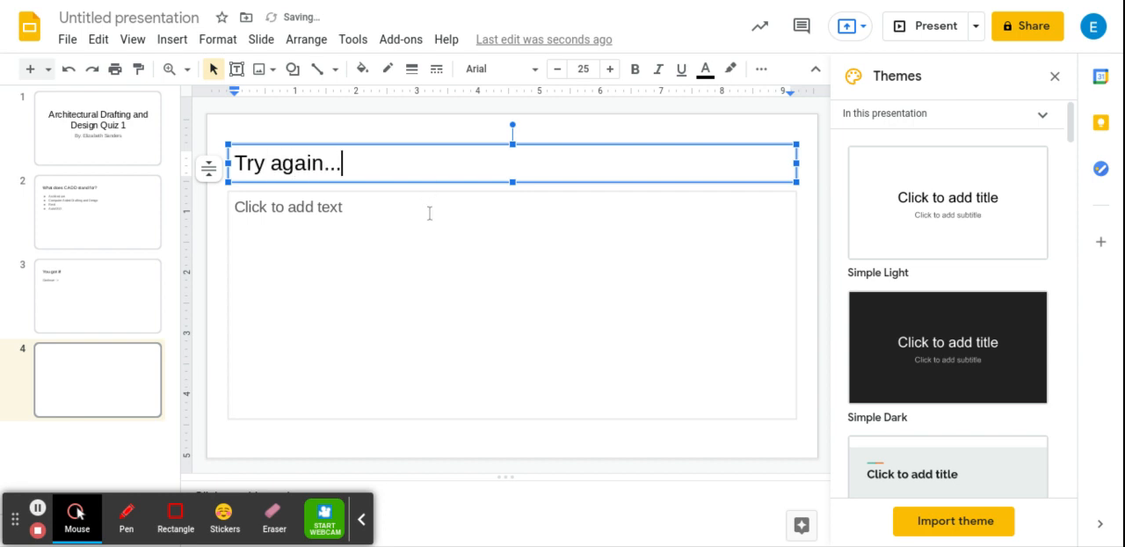
pyautogui.write('b')
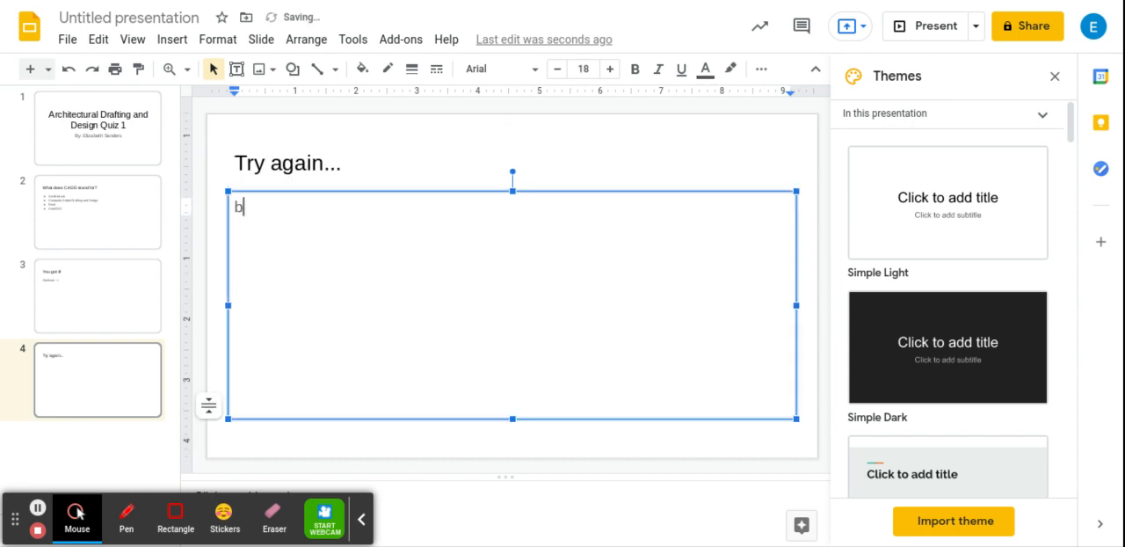
pyautogui.write('ack to q')
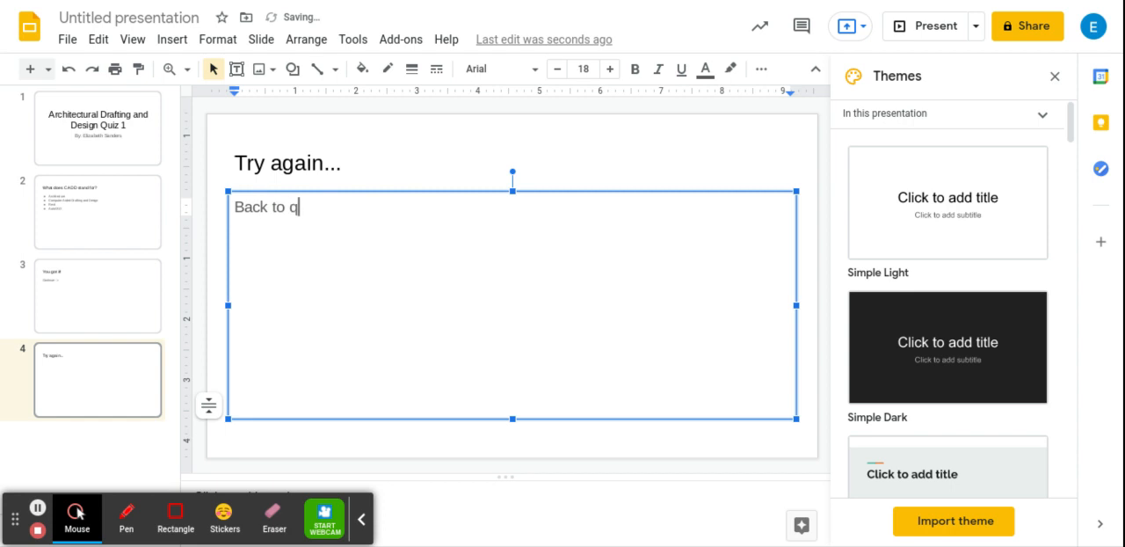
pyautogui.write('uestion')
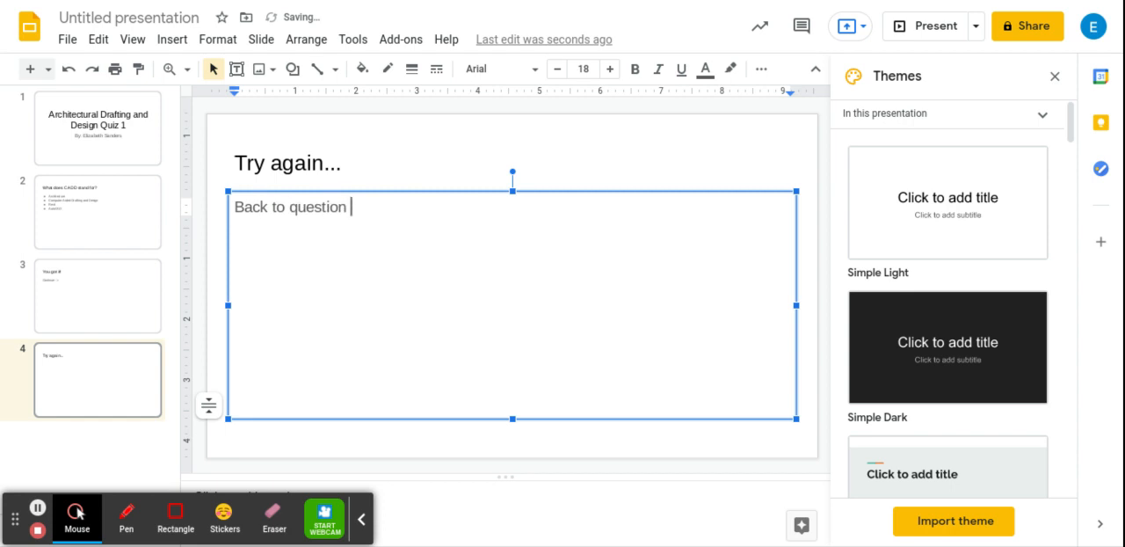
pyautogui.write('<-')
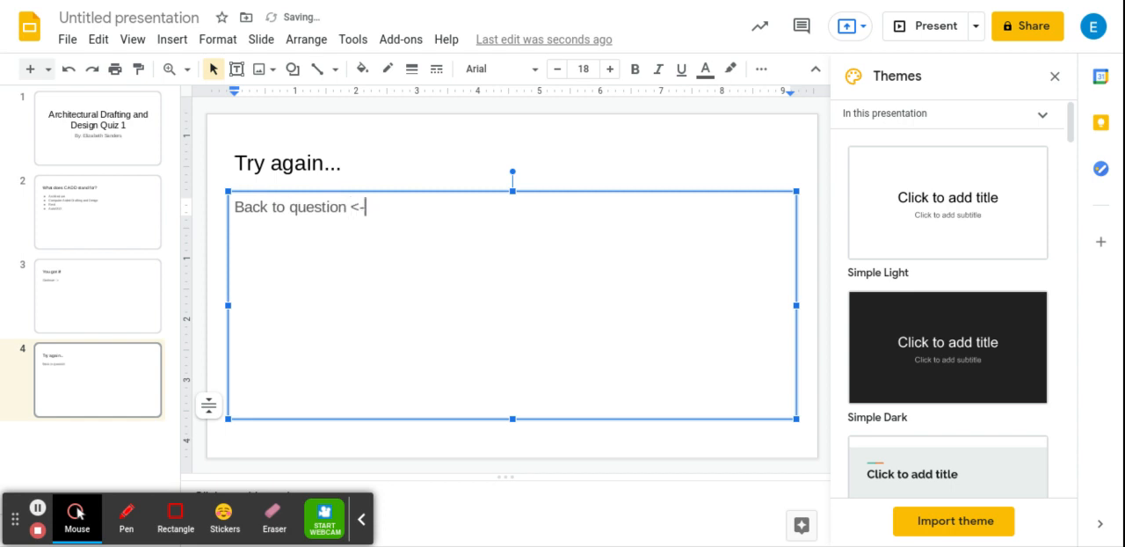
pyautogui.click(97, 211)
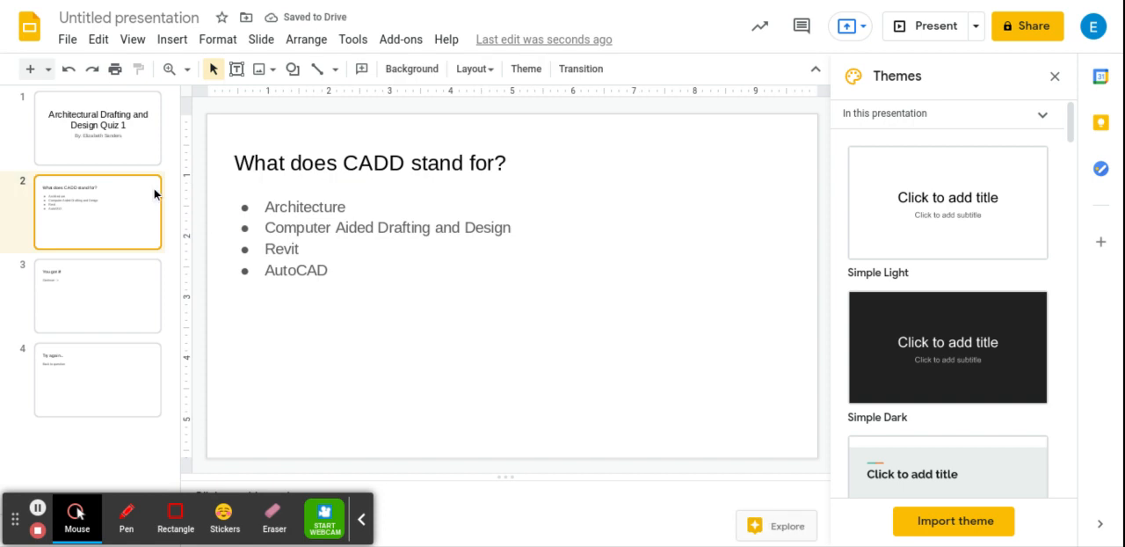
pyautogui.moveTo(378, 212)
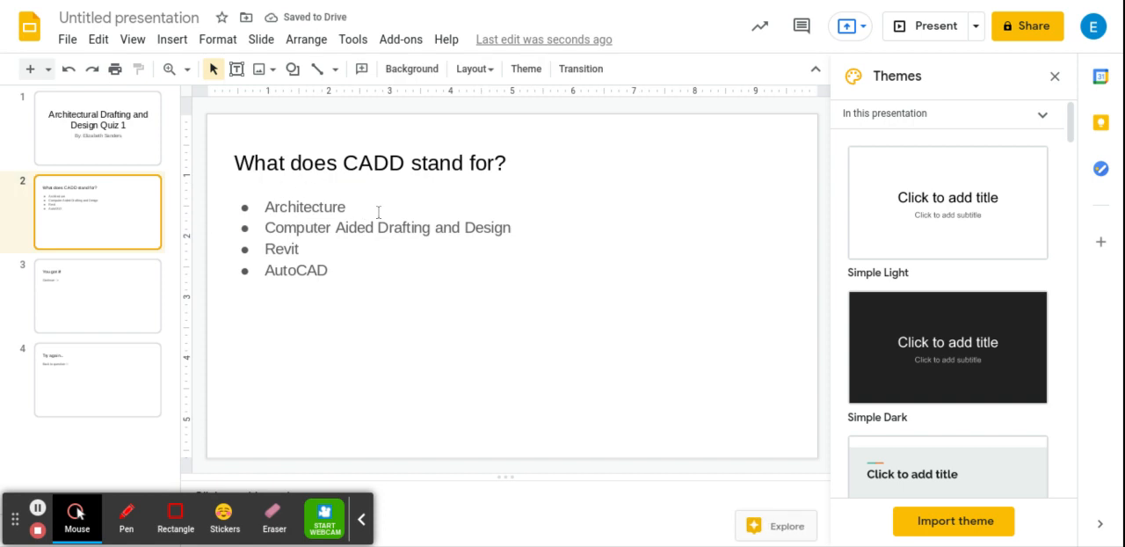
# Link the wrong answers Architecture, Revit and AutoCAD to the 'Try again...' slide.
pyautogui.doubleClick(304, 207)
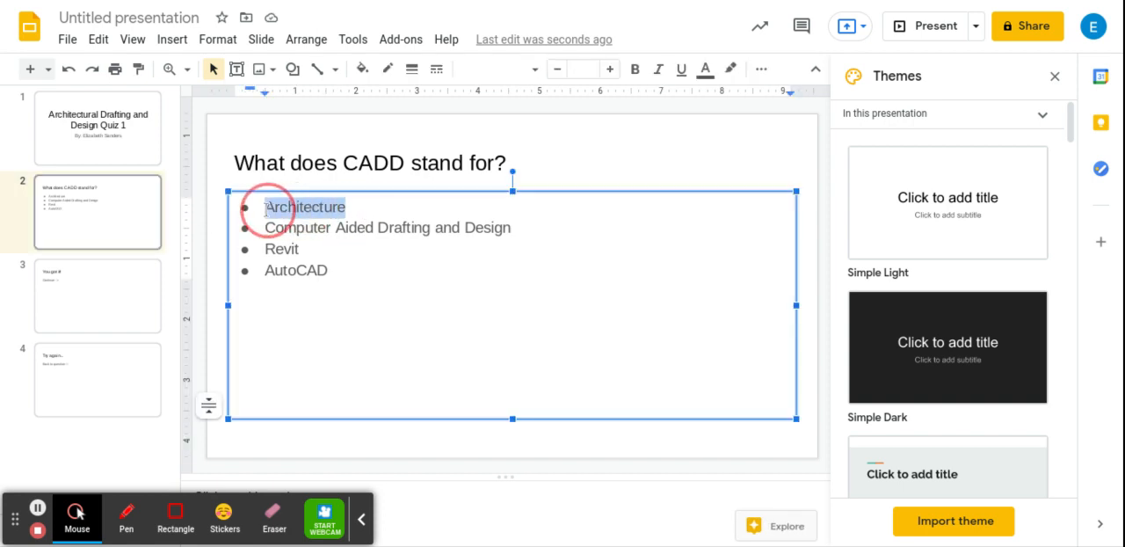
pyautogui.rightClick(303, 206)
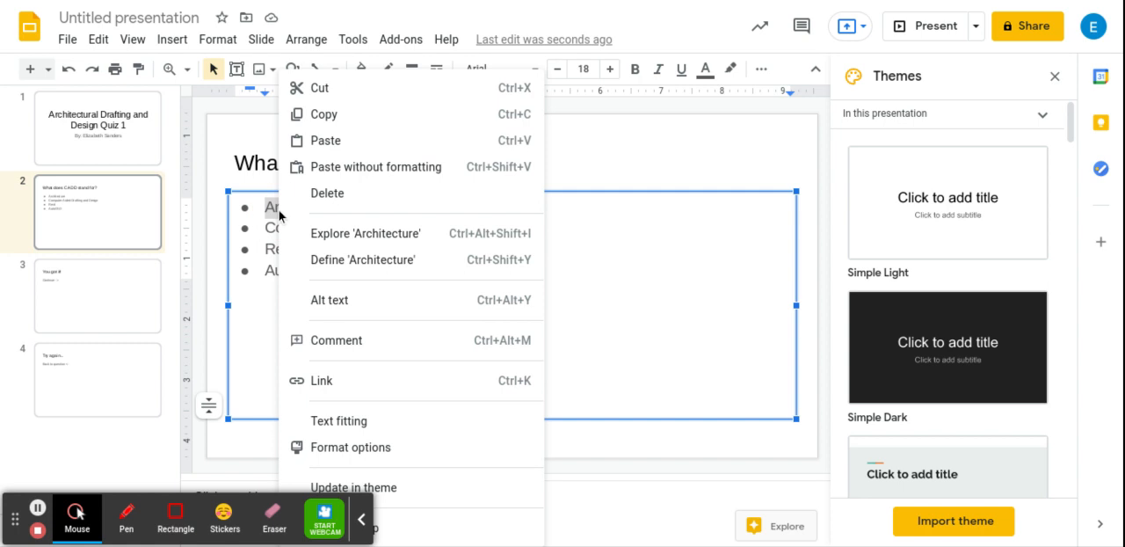
pyautogui.click(322, 379)
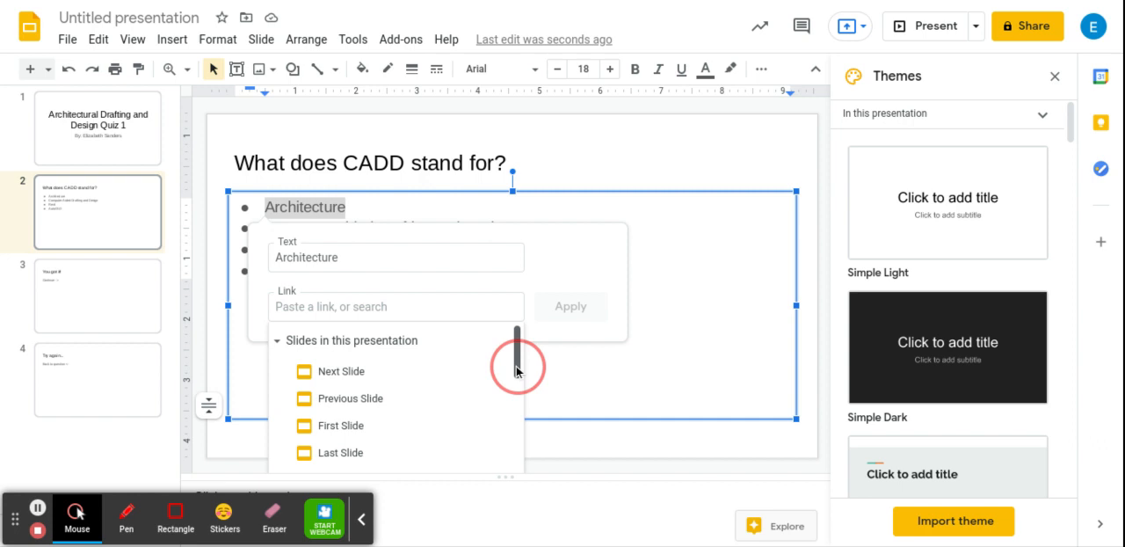
pyautogui.scroll(-3)
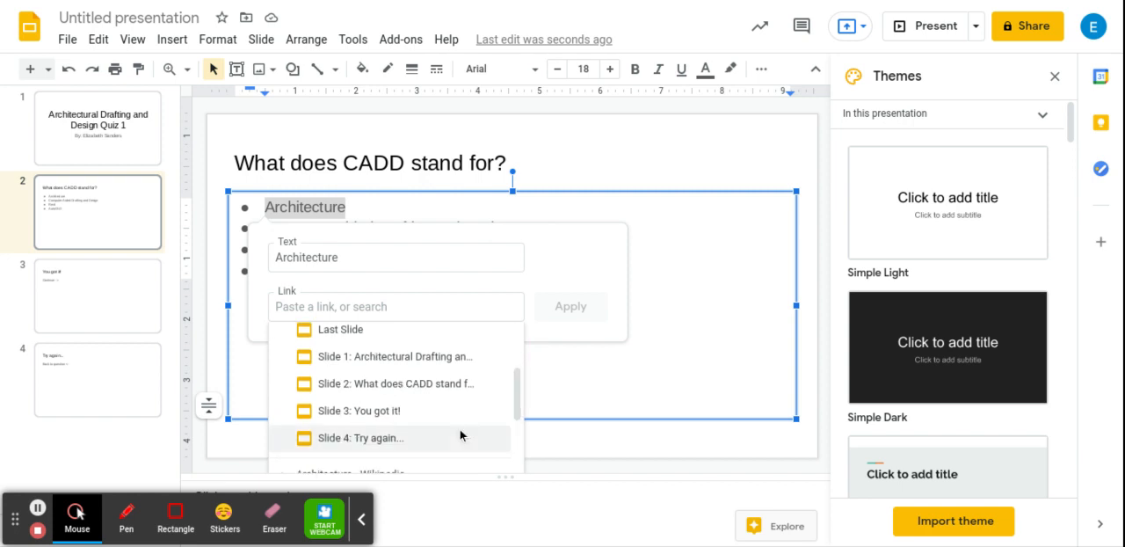
pyautogui.click(359, 438)
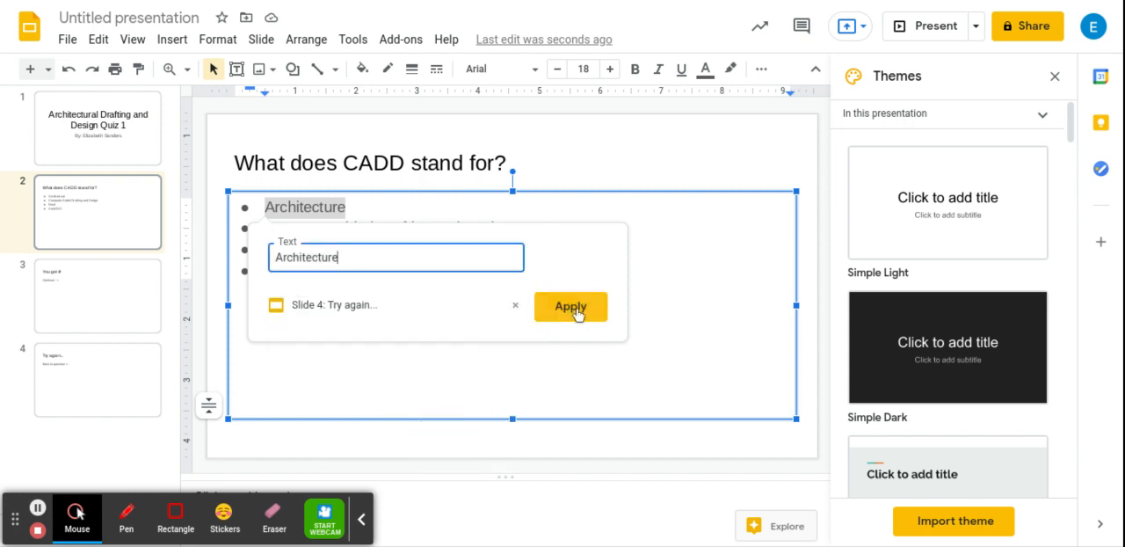
pyautogui.click(570, 307)
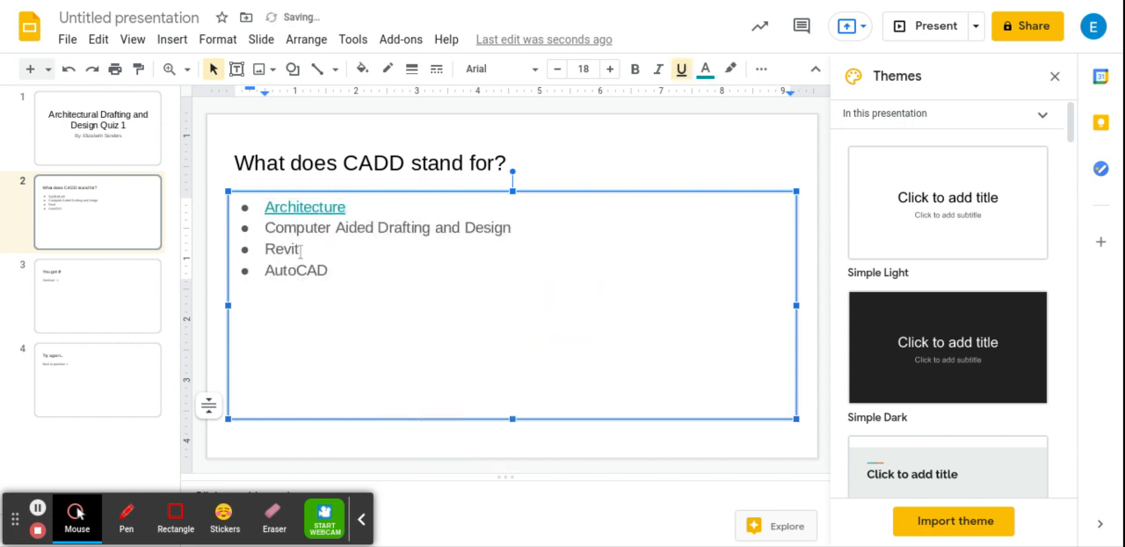
pyautogui.doubleClick(296, 269)
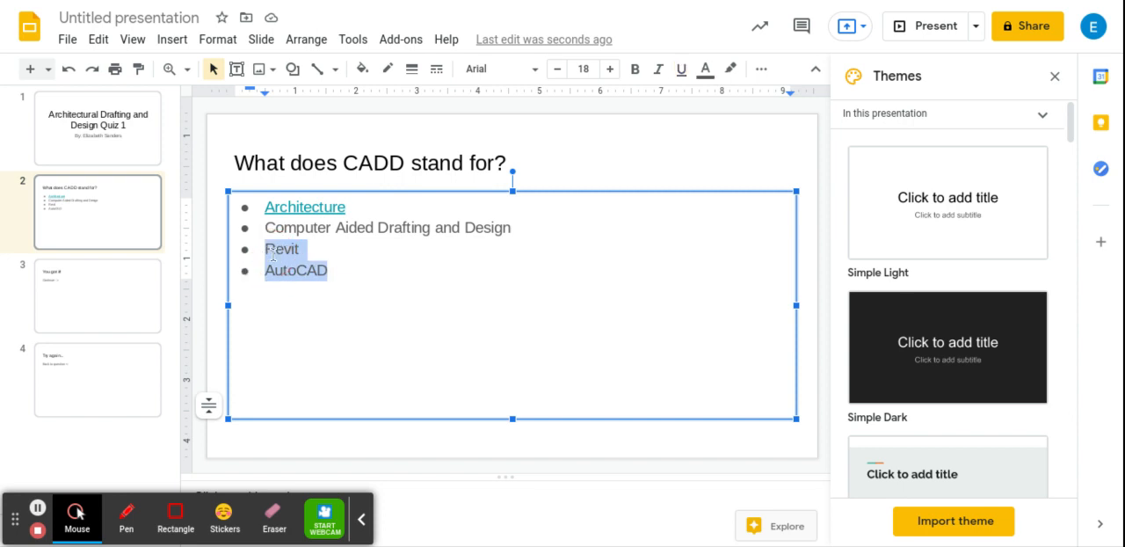
pyautogui.rightClick(295, 259)
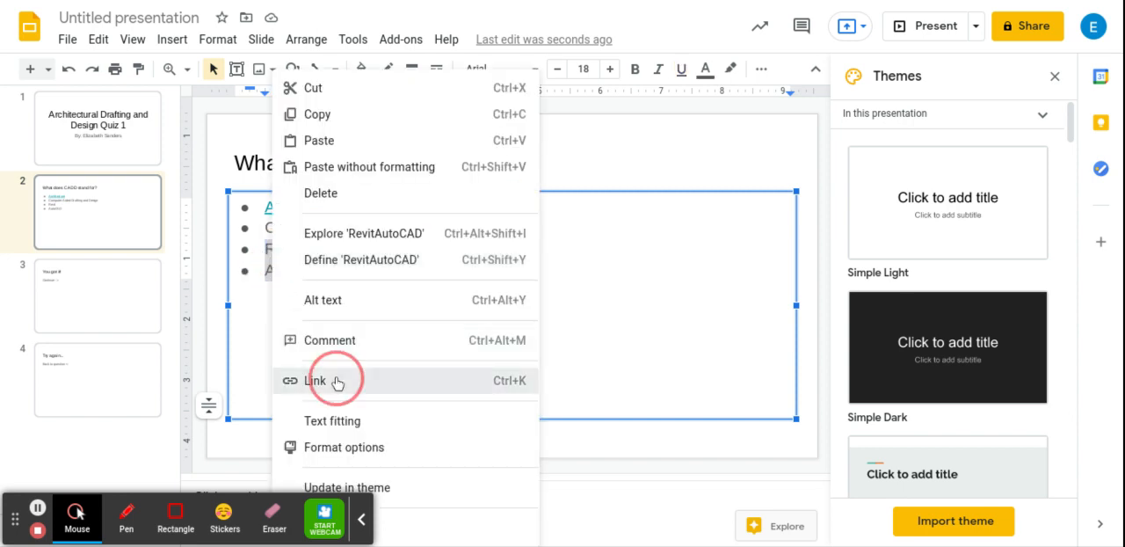
pyautogui.click(314, 380)
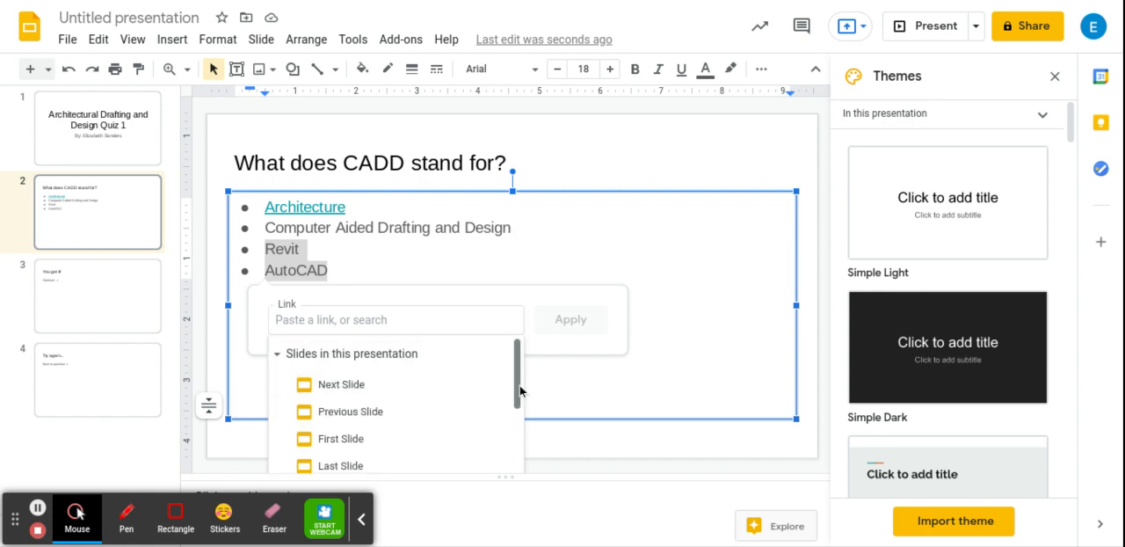
pyautogui.scroll(-3)
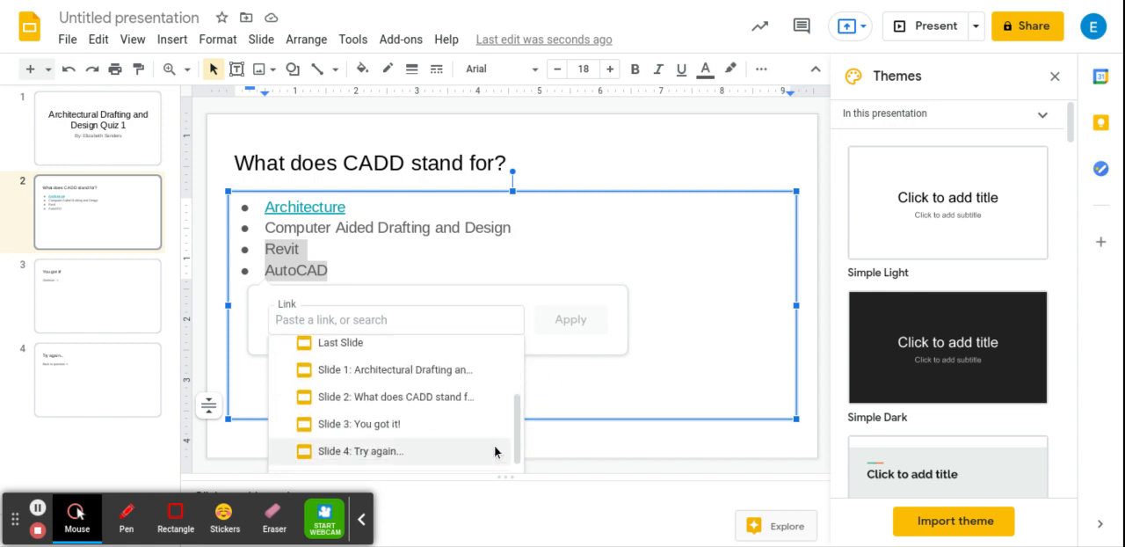
pyautogui.click(360, 451)
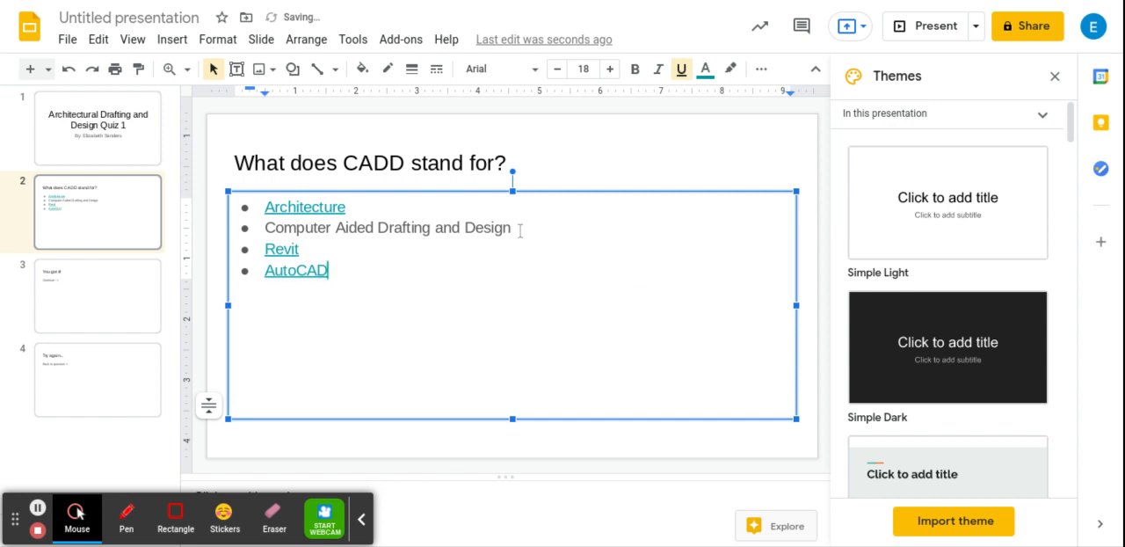
# Link 'Computer Aided Drafting and Design' to the 'You got it!' slide.
pyautogui.tripleClick(386, 228)
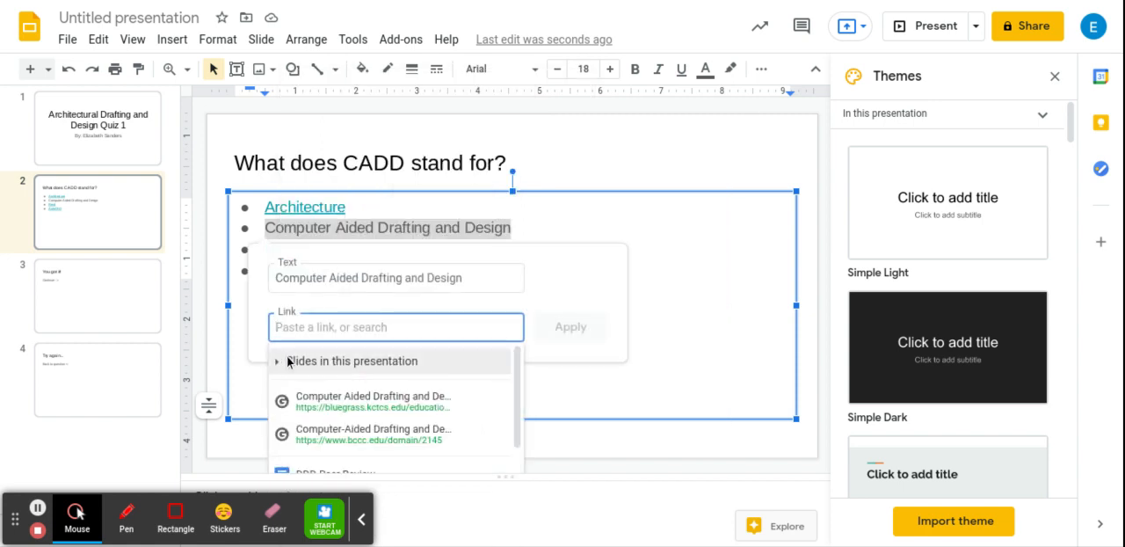
pyautogui.click(352, 360)
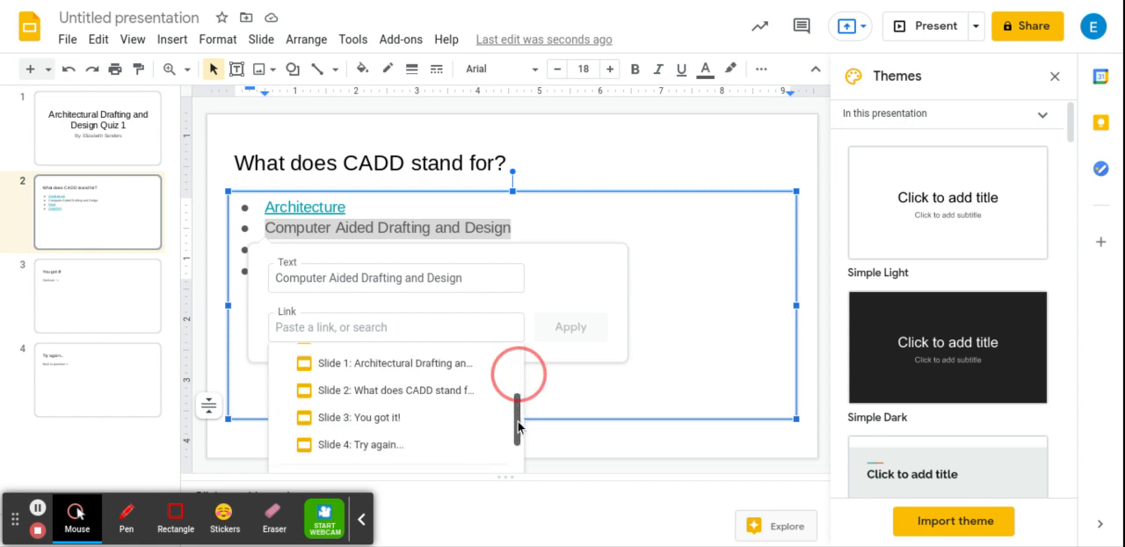
pyautogui.click(358, 417)
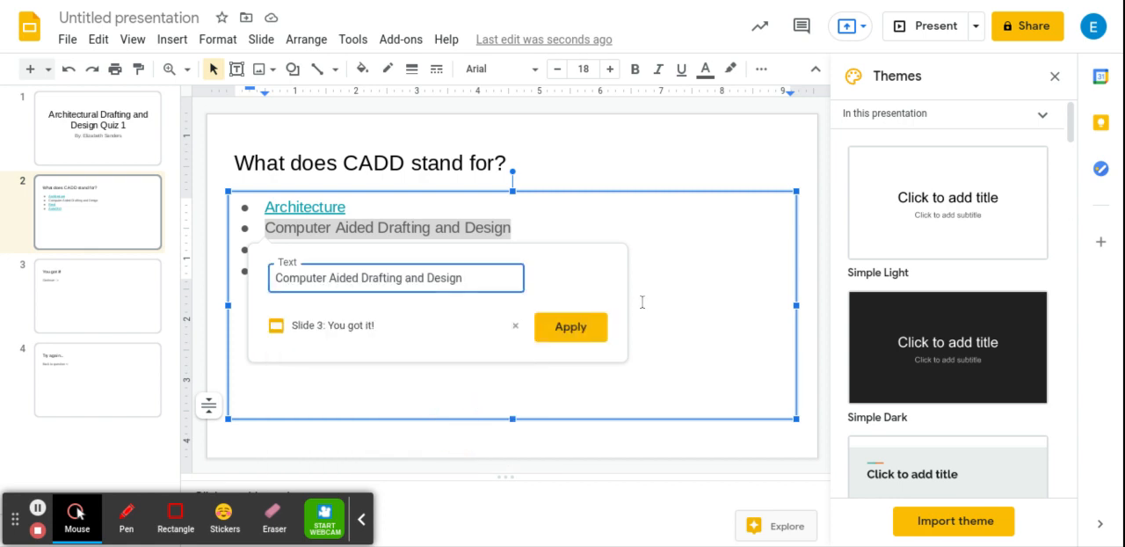
pyautogui.click(570, 327)
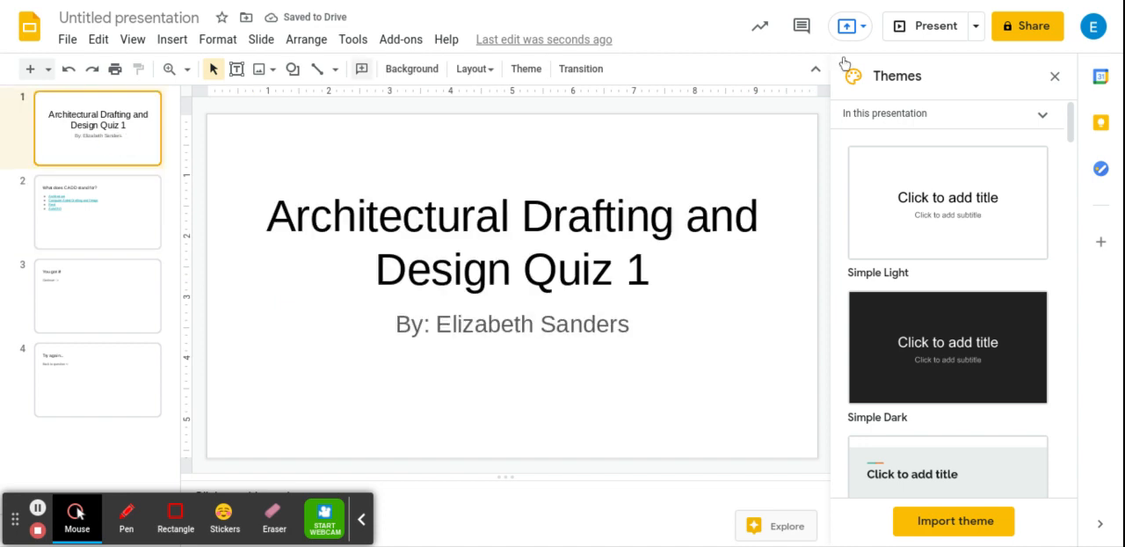
# Link 'Back to question <-' on the Try again... slide to slide 2.
pyautogui.click(97, 296)
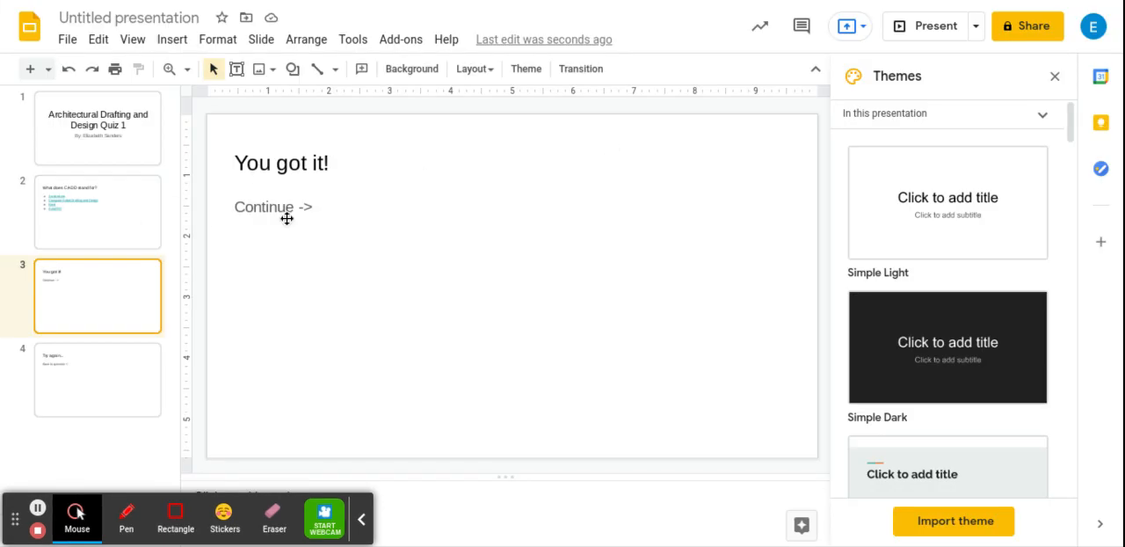
pyautogui.click(97, 378)
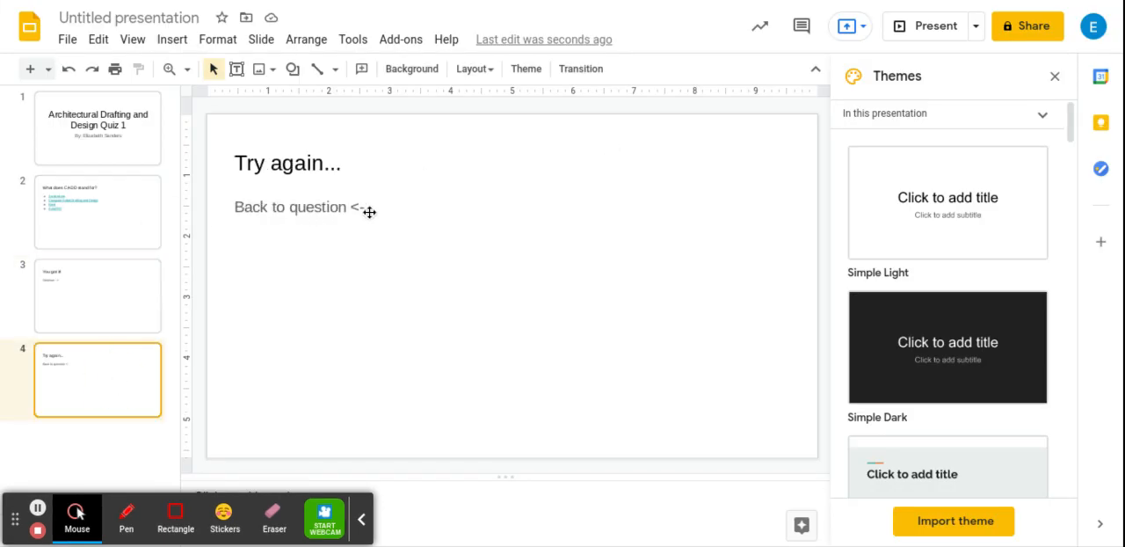
pyautogui.click(298, 206)
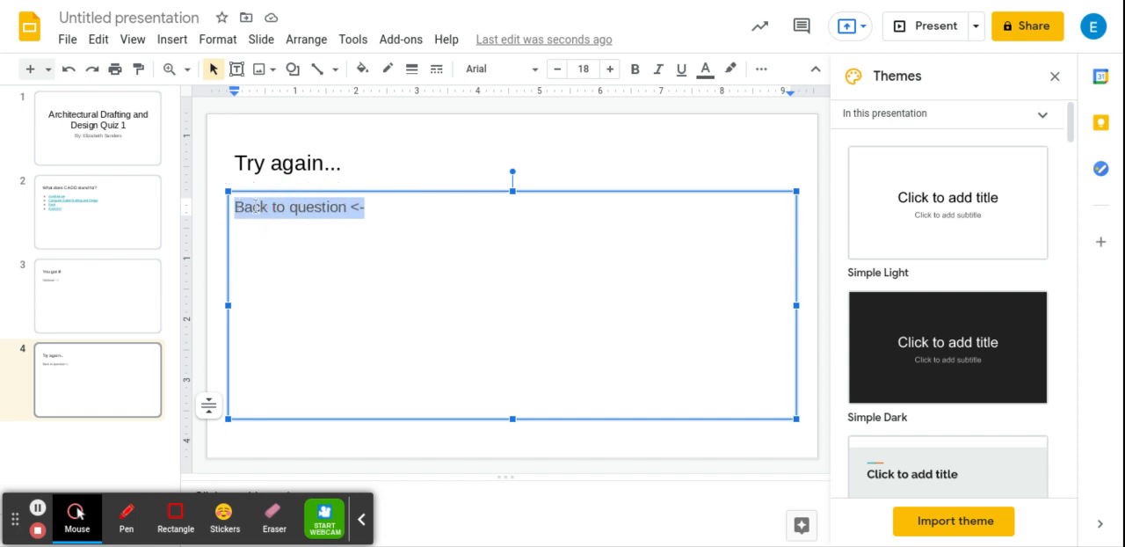
pyautogui.rightClick(254, 207)
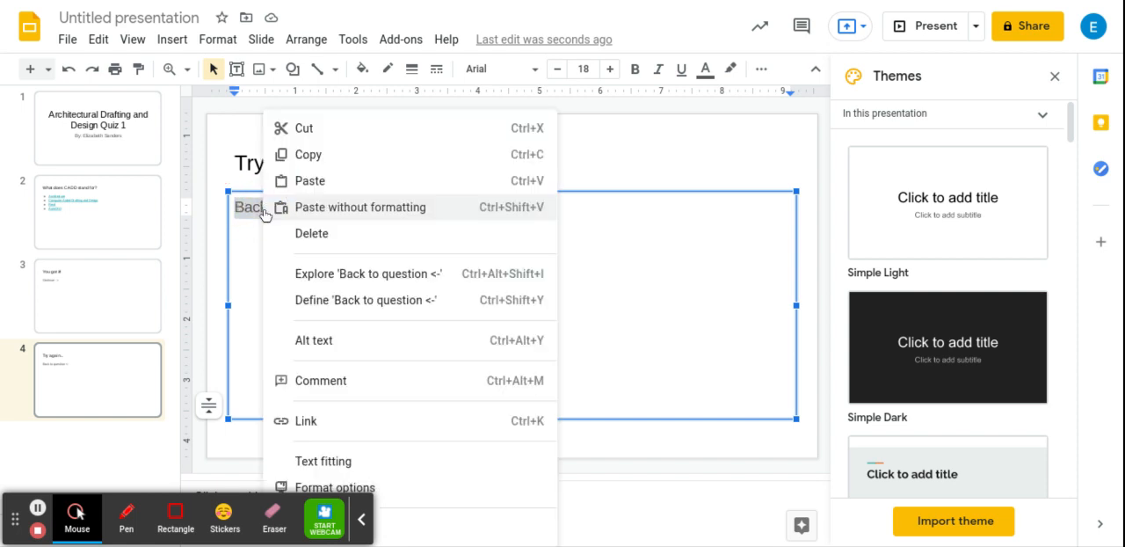
pyautogui.click(306, 420)
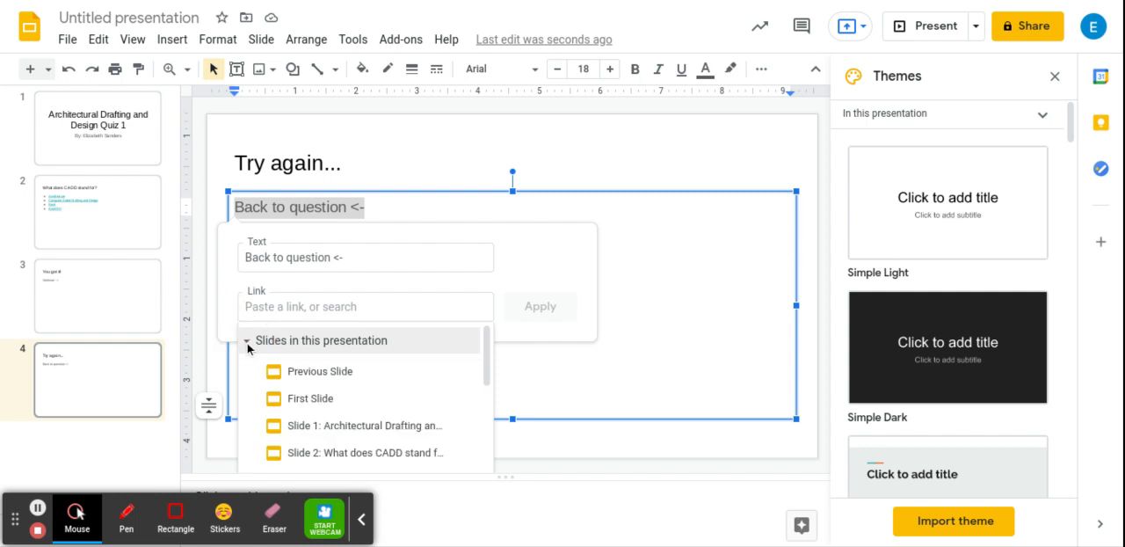
pyautogui.scroll(-3)
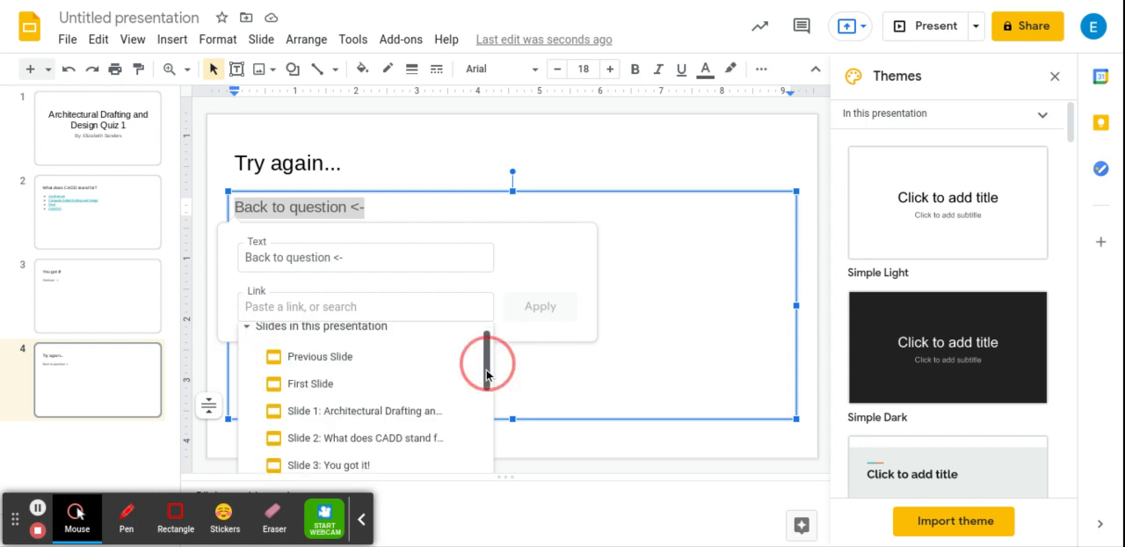
pyautogui.click(367, 438)
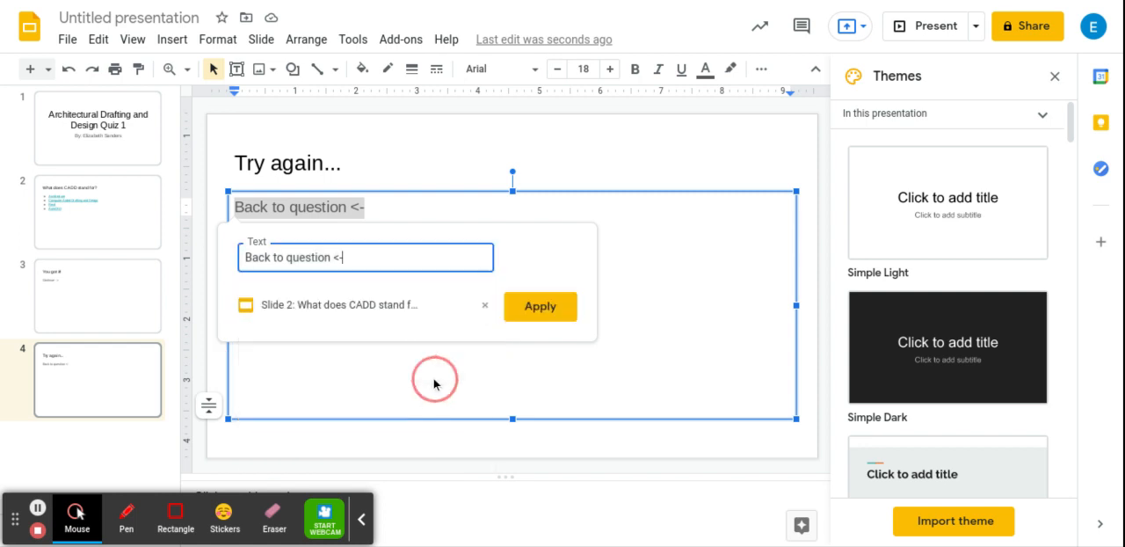
pyautogui.click(539, 306)
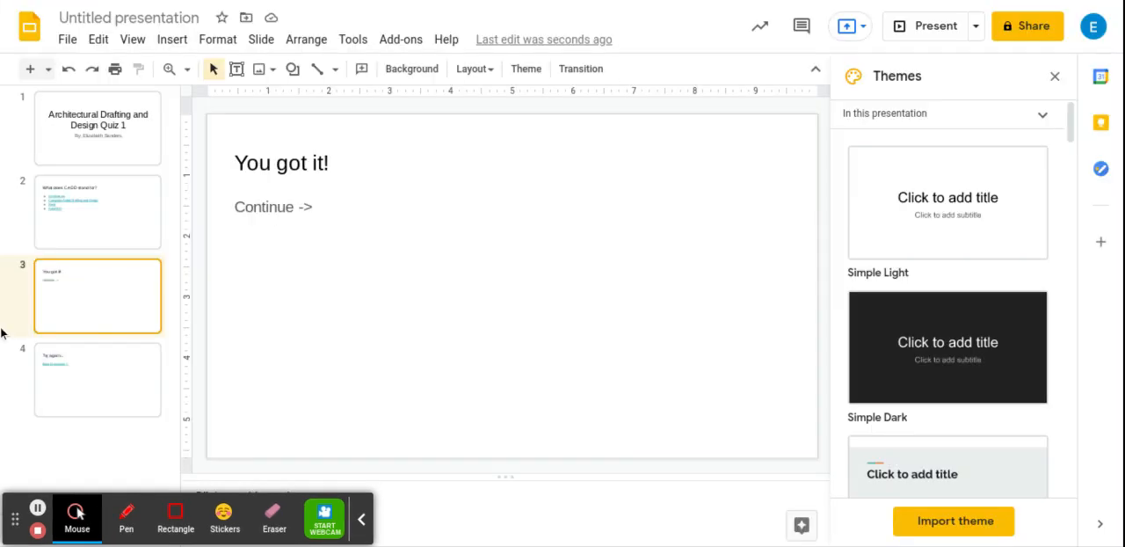
# Add a new slide after Try again... titled 'What is your teacher's name?'.
pyautogui.rightClick(97, 295)
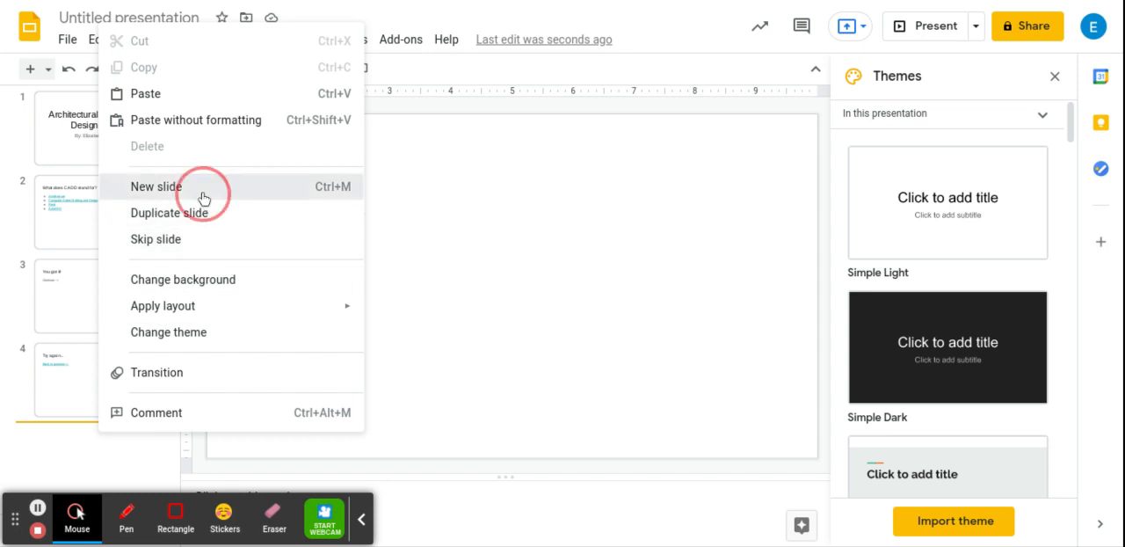
pyautogui.click(155, 186)
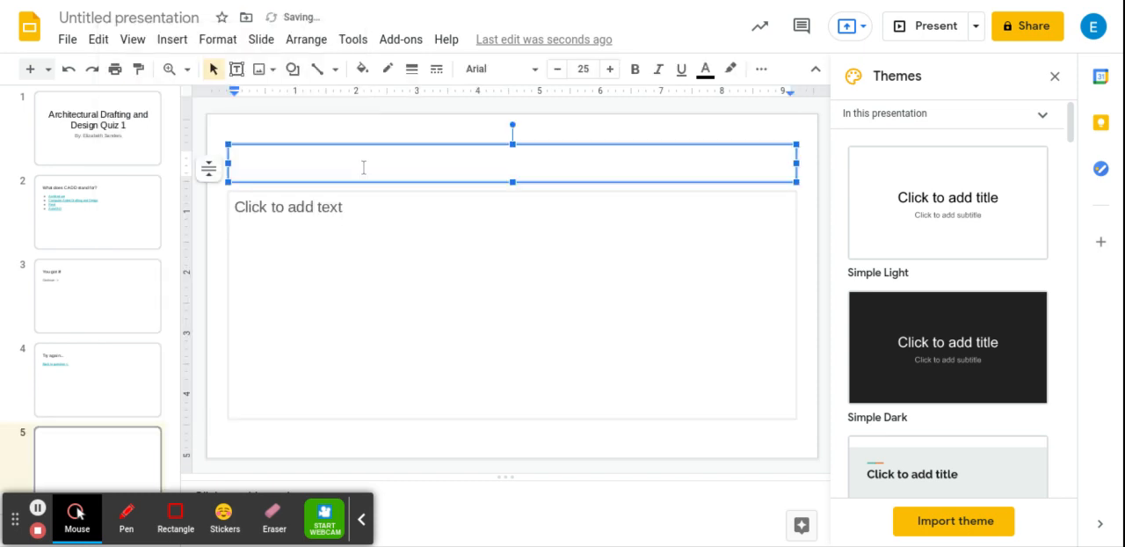
pyautogui.write('What is your')
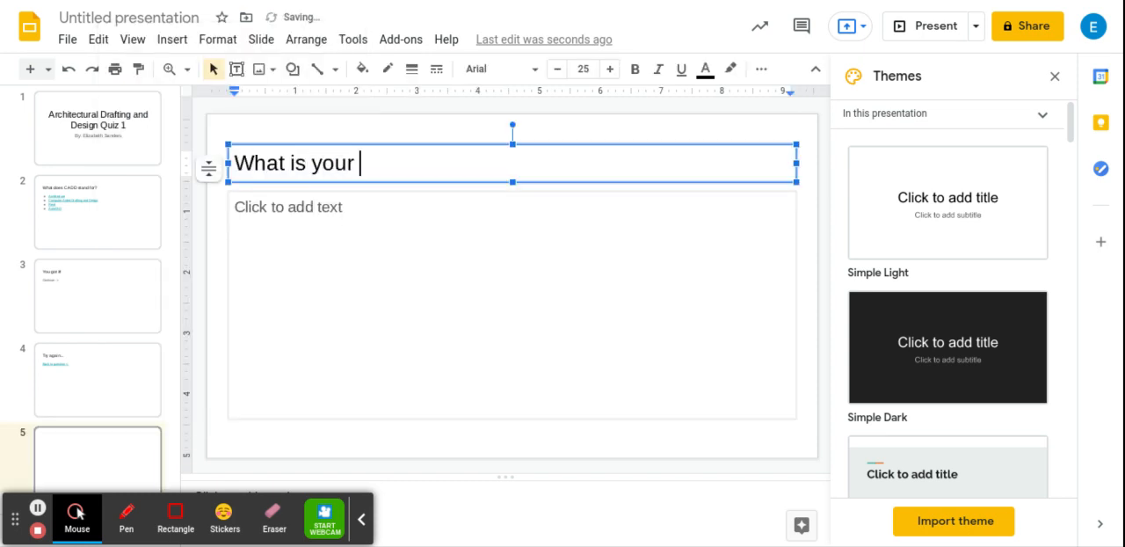
pyautogui.write('teachers n')
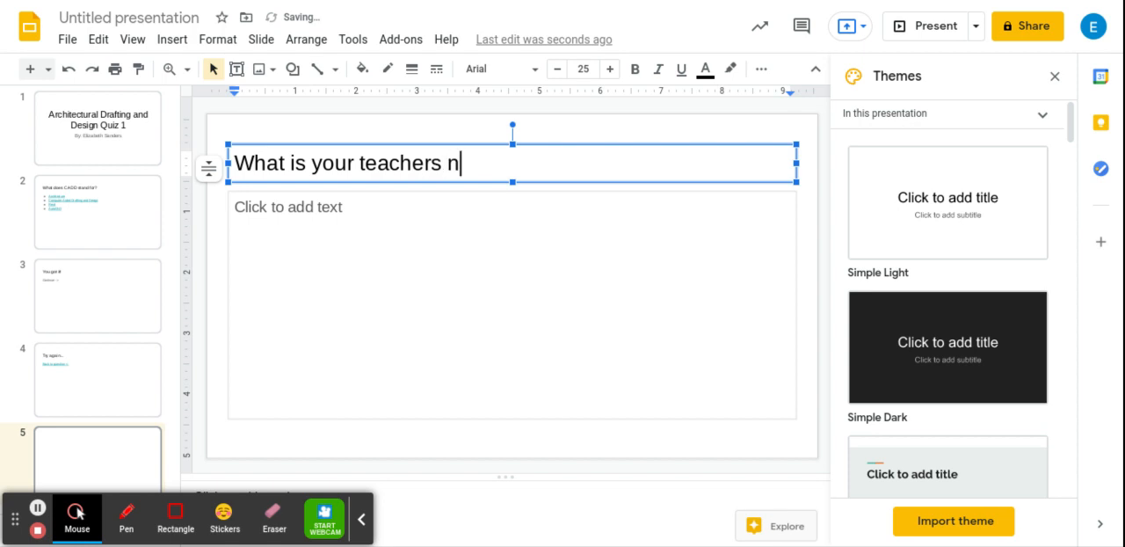
pyautogui.write('ame')
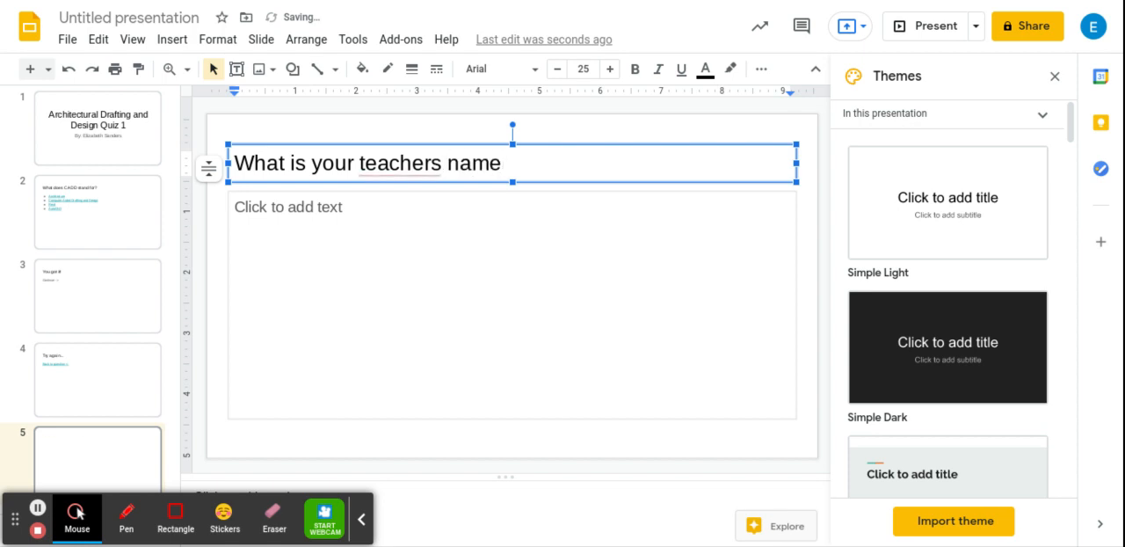
pyautogui.write('?')
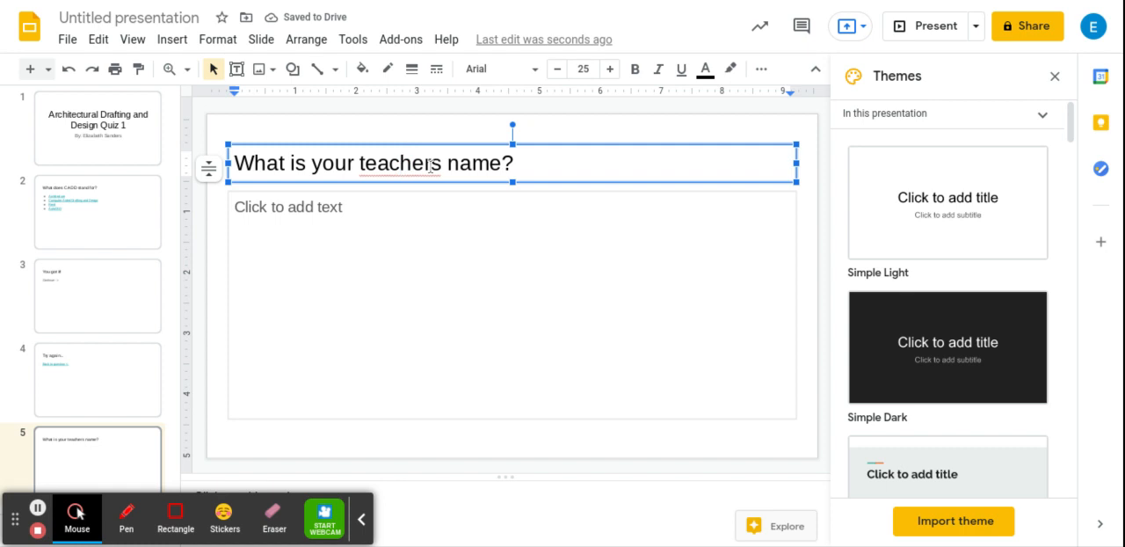
pyautogui.write("'")
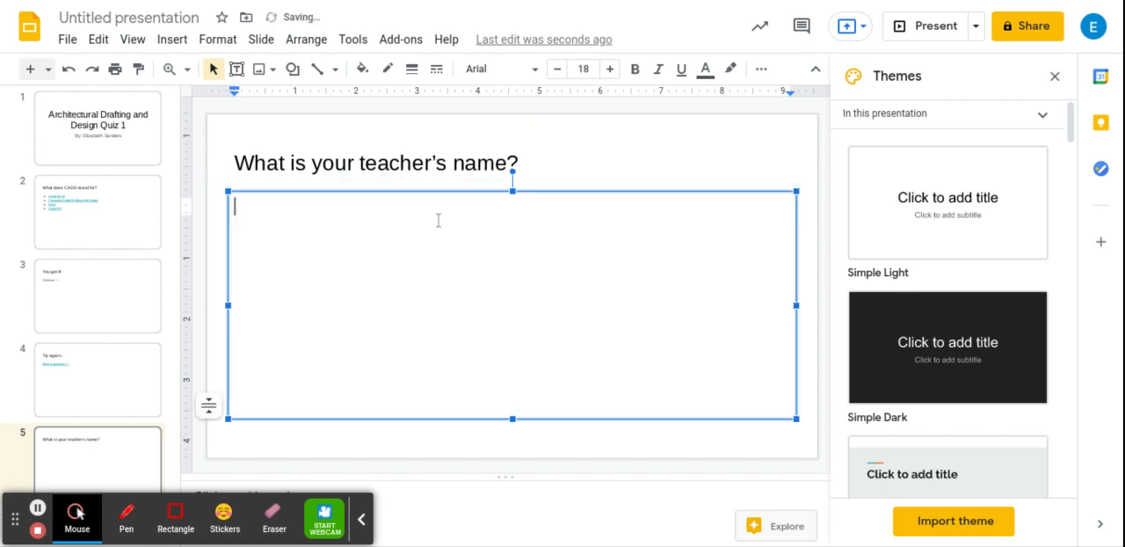
# List answer options Mrs. Sanders, Mrs. Porter, Mr. Sanders and Mr. Barr.
pyautogui.write('Mrs. Sanders')
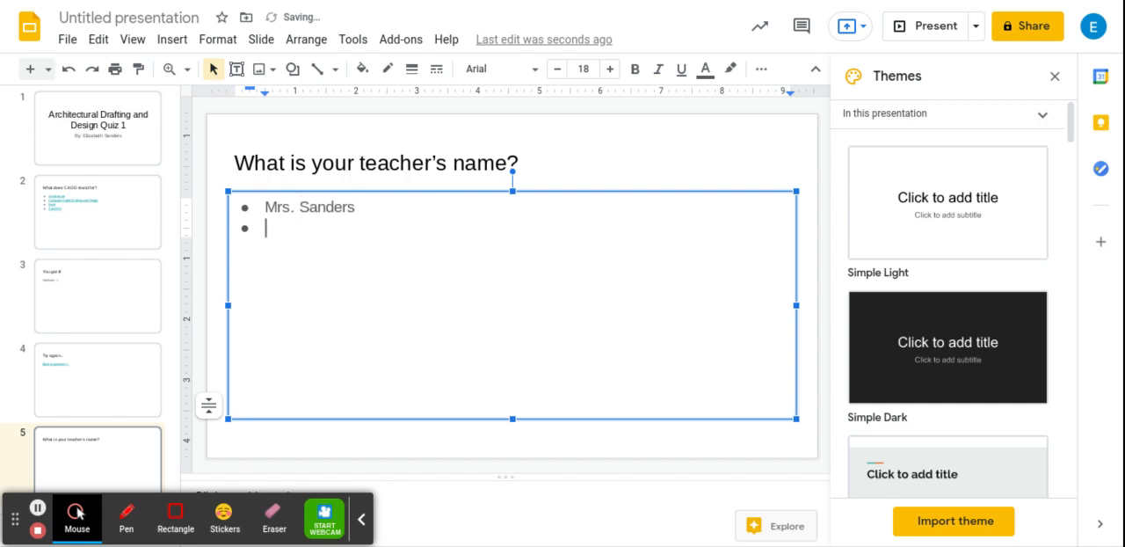
pyautogui.write('Mrs. Porter')
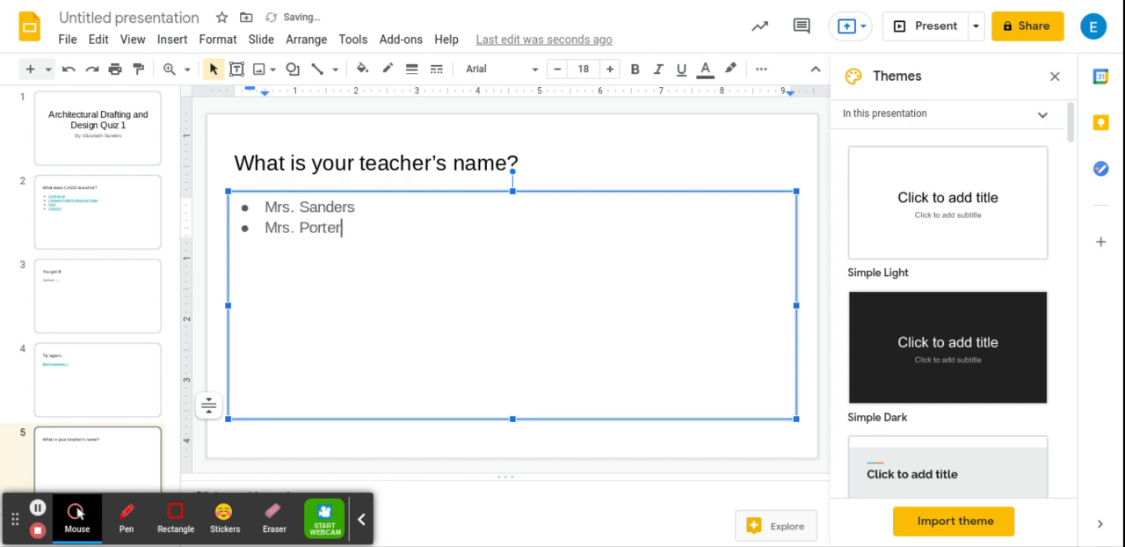
pyautogui.write('MR')
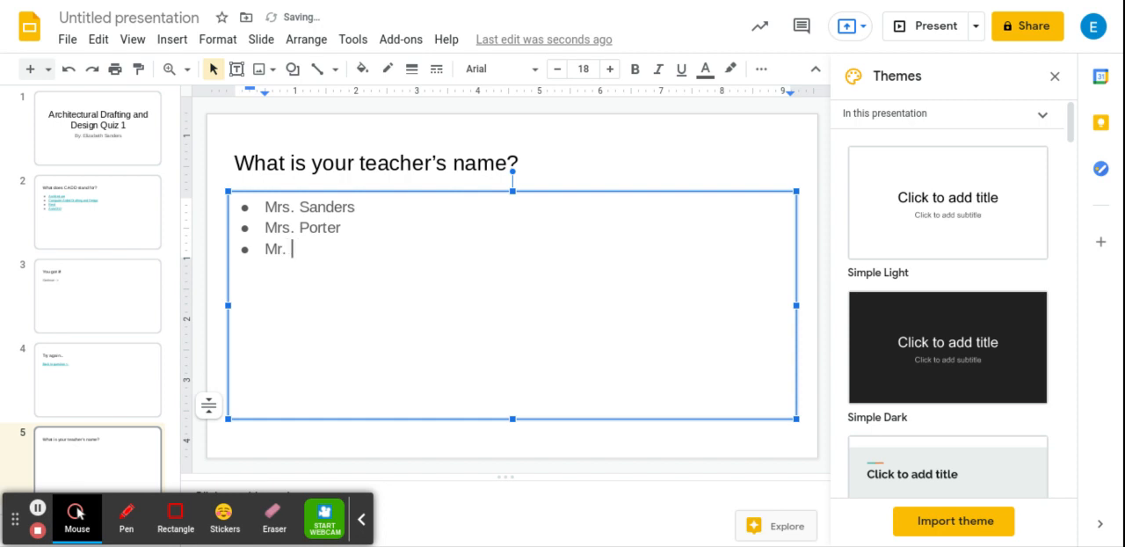
pyautogui.write('Sanders')
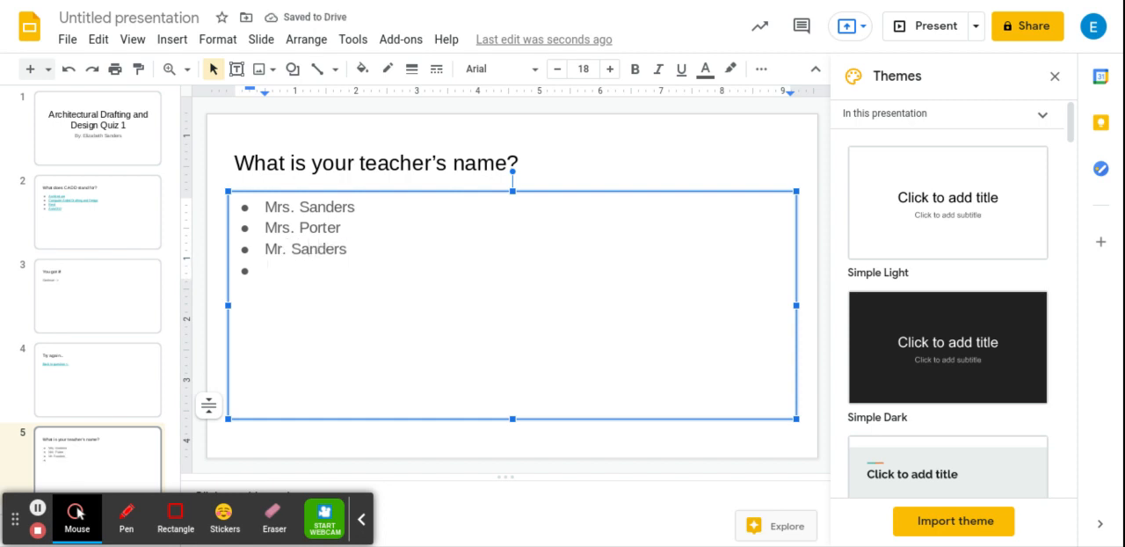
pyautogui.write('Mr. Barr')
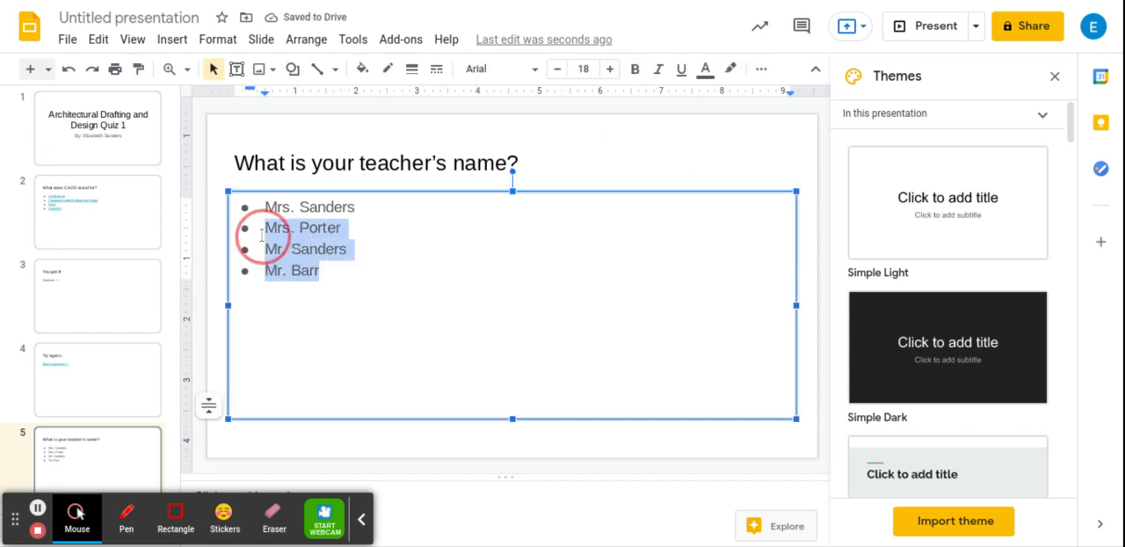
# Add slide links to Mrs. Porter, Mr. Sanders and Mr. Barr, then to Mrs. Sanders.
pyautogui.rightClick(290, 238)
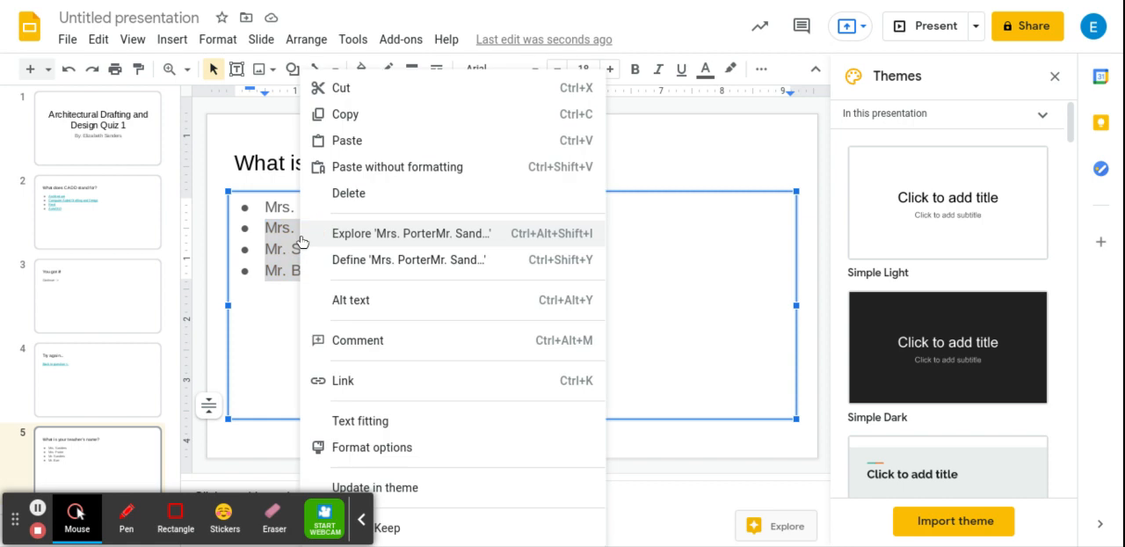
pyautogui.click(342, 380)
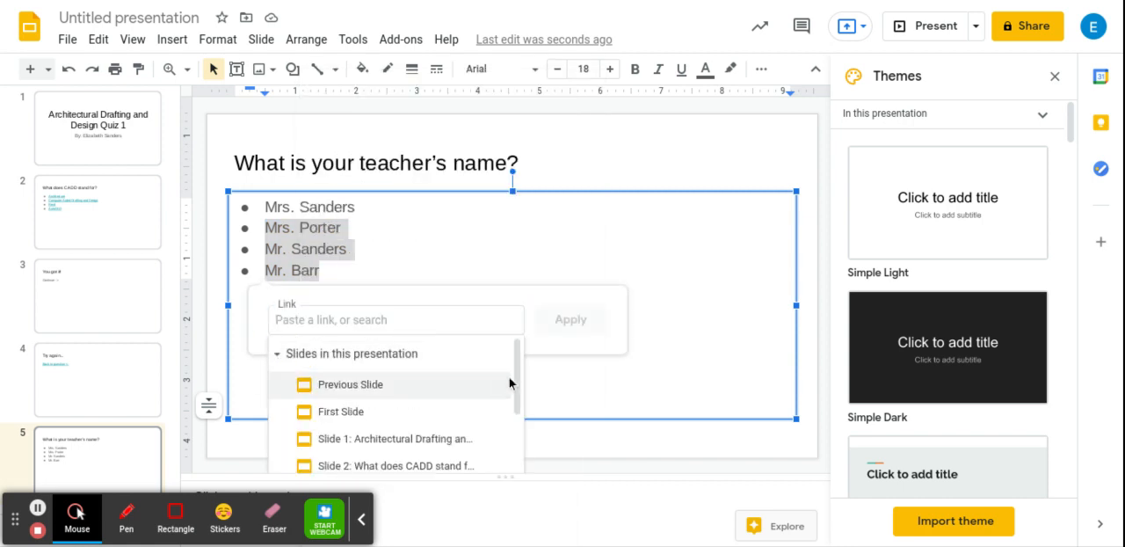
pyautogui.scroll(-3)
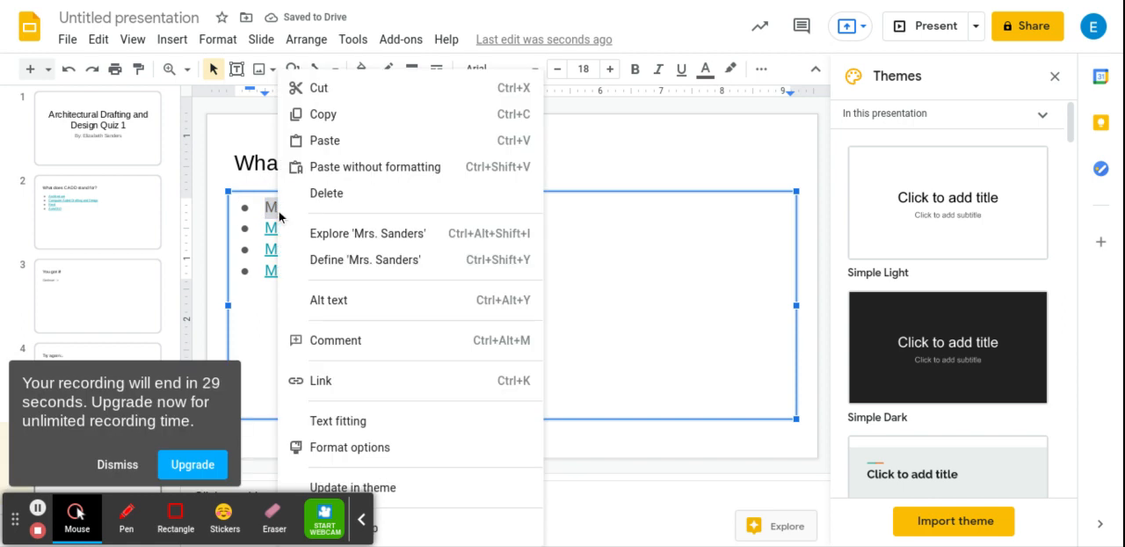
pyautogui.click(320, 379)
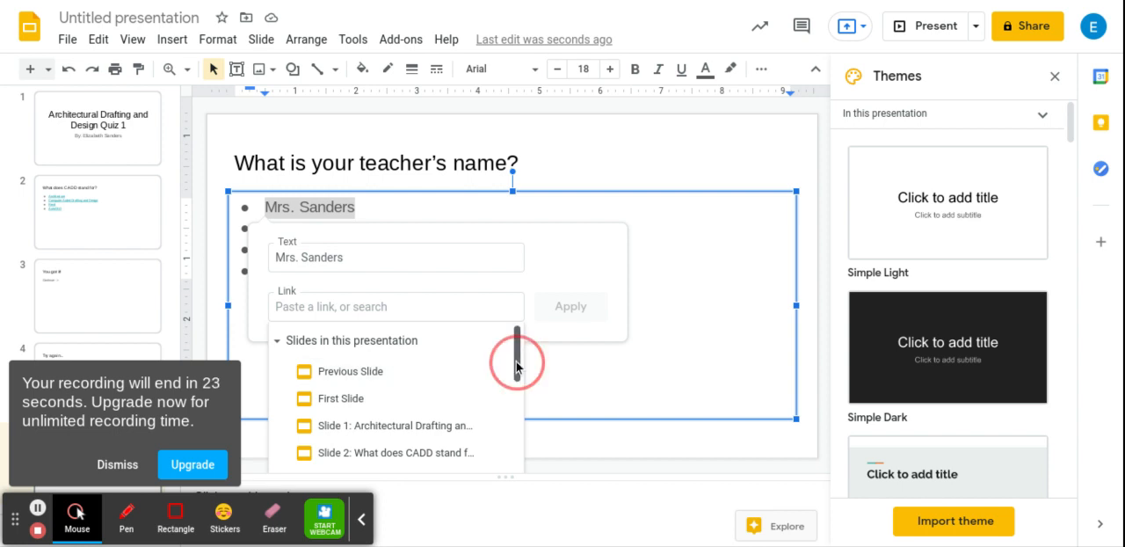
pyautogui.scroll(-3)
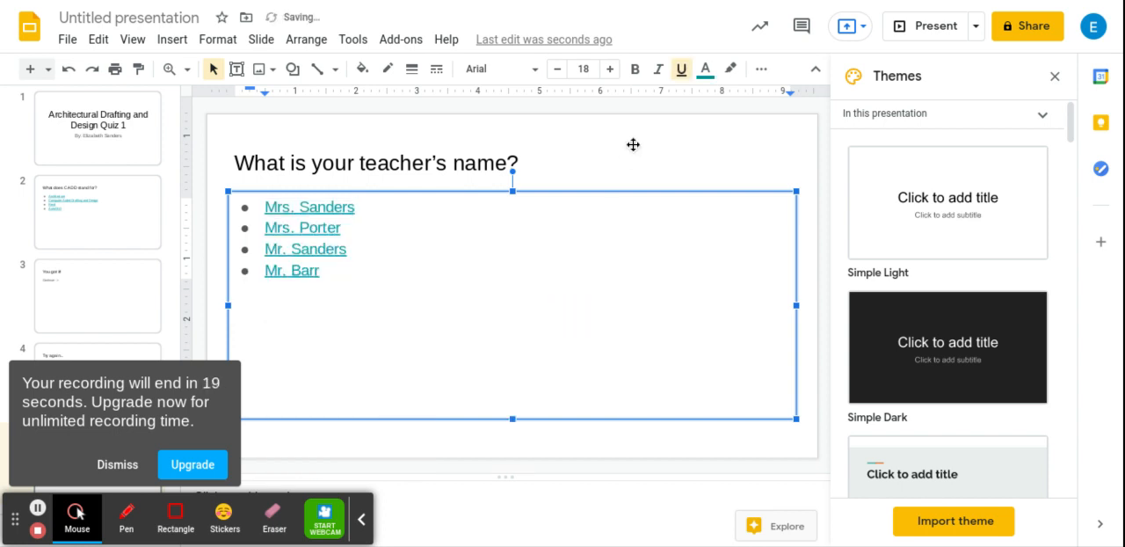
pyautogui.click(233, 120)
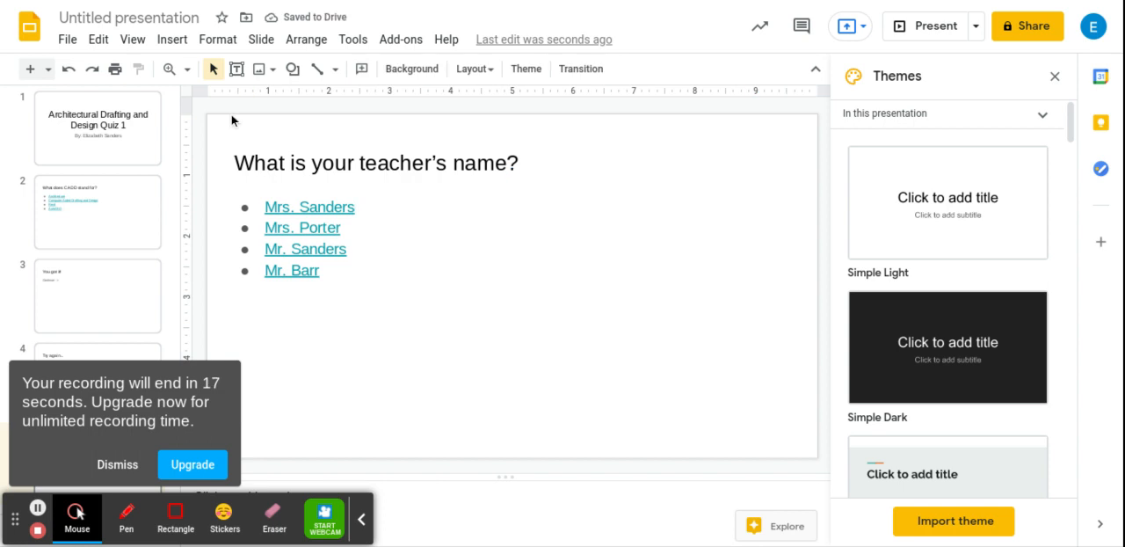
# Download the presentation as a PDF Document (.pdf).
pyautogui.click(67, 39)
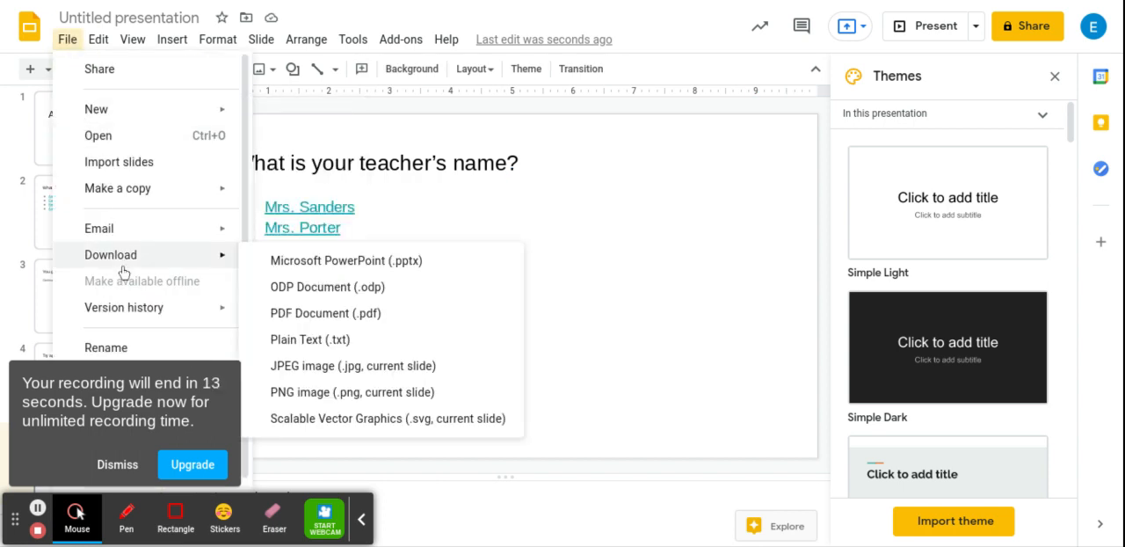
pyautogui.moveTo(325, 313)
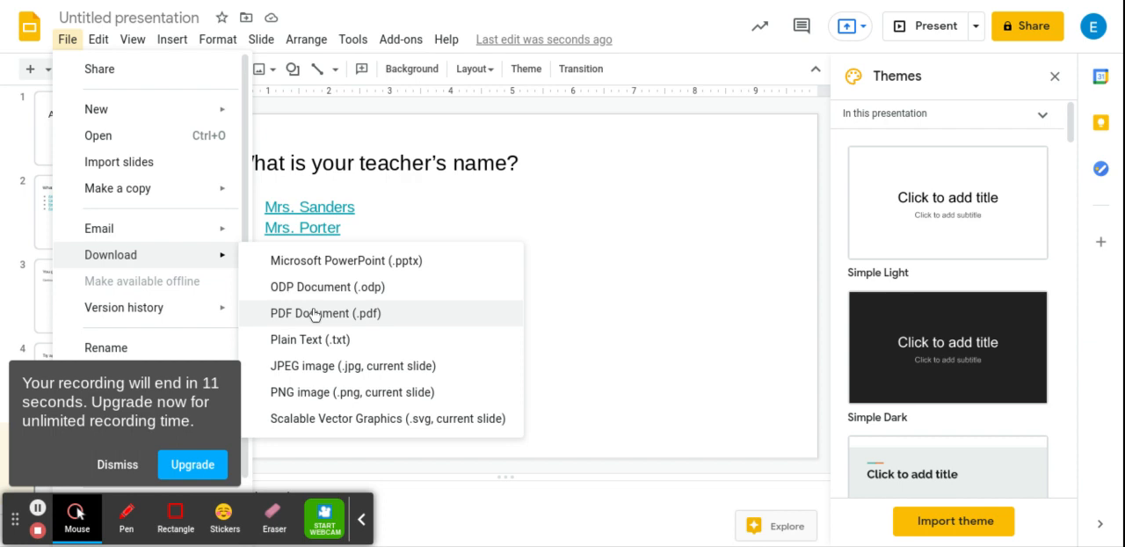
pyautogui.click(66, 40)
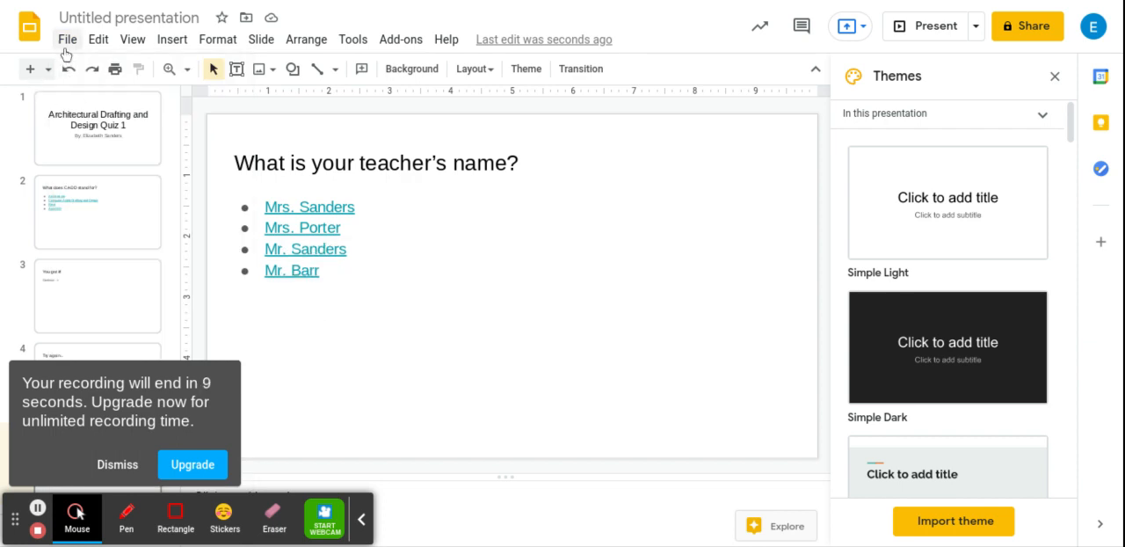
pyautogui.click(67, 39)
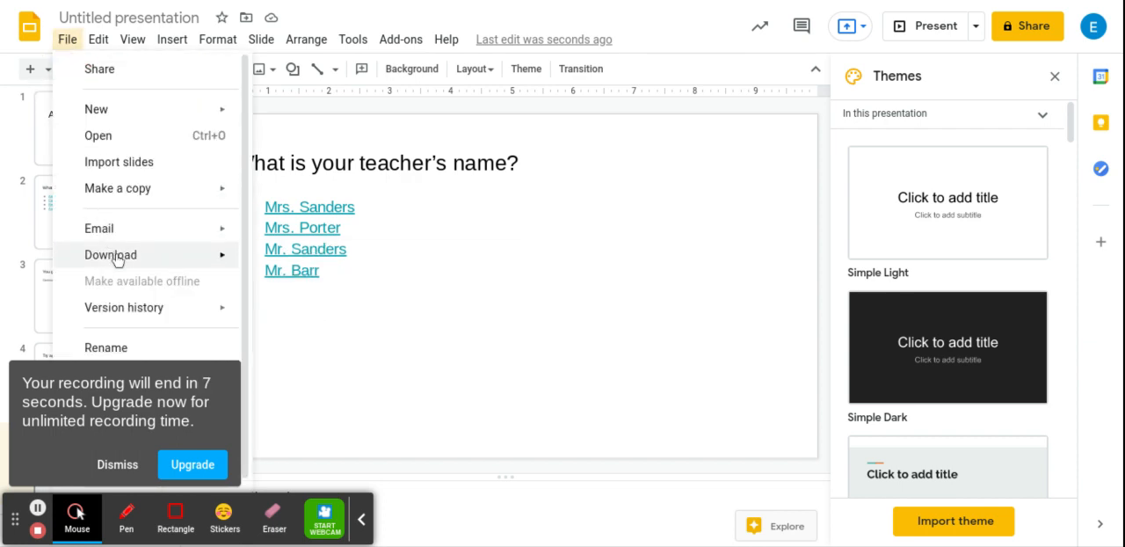
pyautogui.click(309, 263)
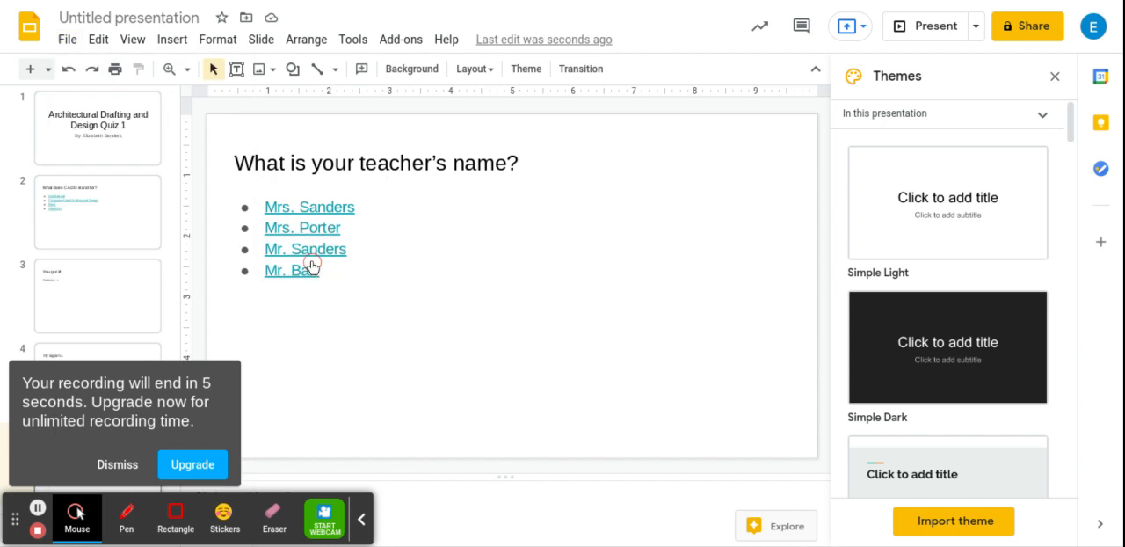